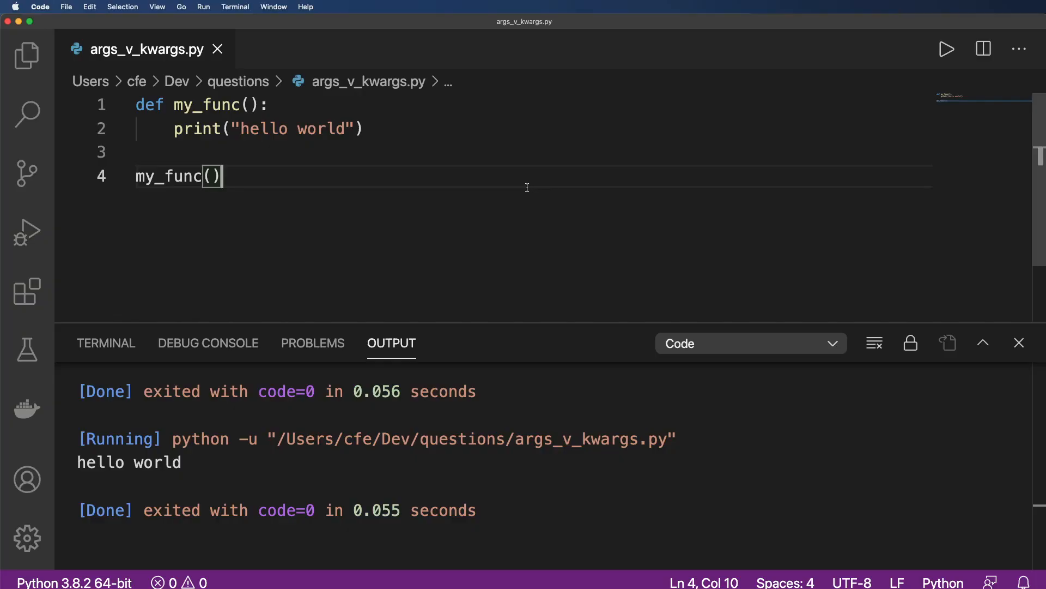
pyautogui.moveTo(220, 412)
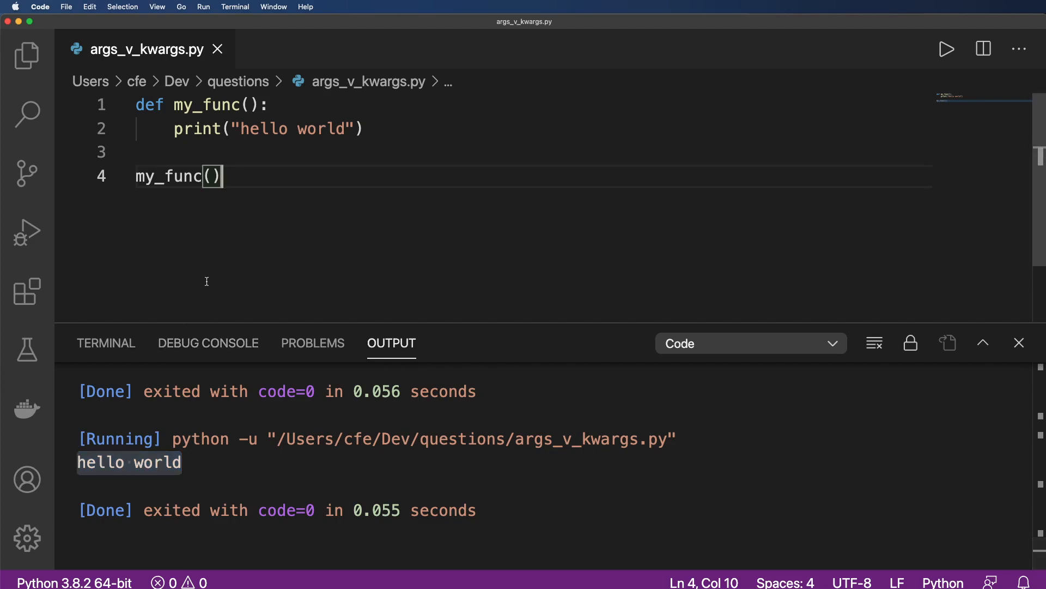
pyautogui.moveTo(315, 178)
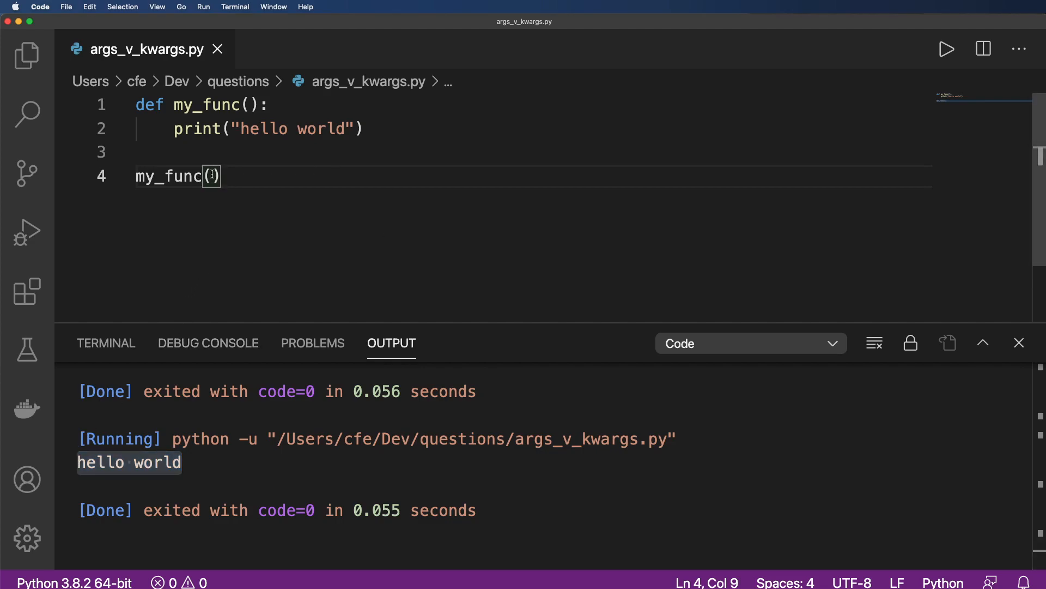
# Call my_func("abc") and run it, hitting TypeError: my_func() takes no arguments.
pyautogui.write('"abc"')
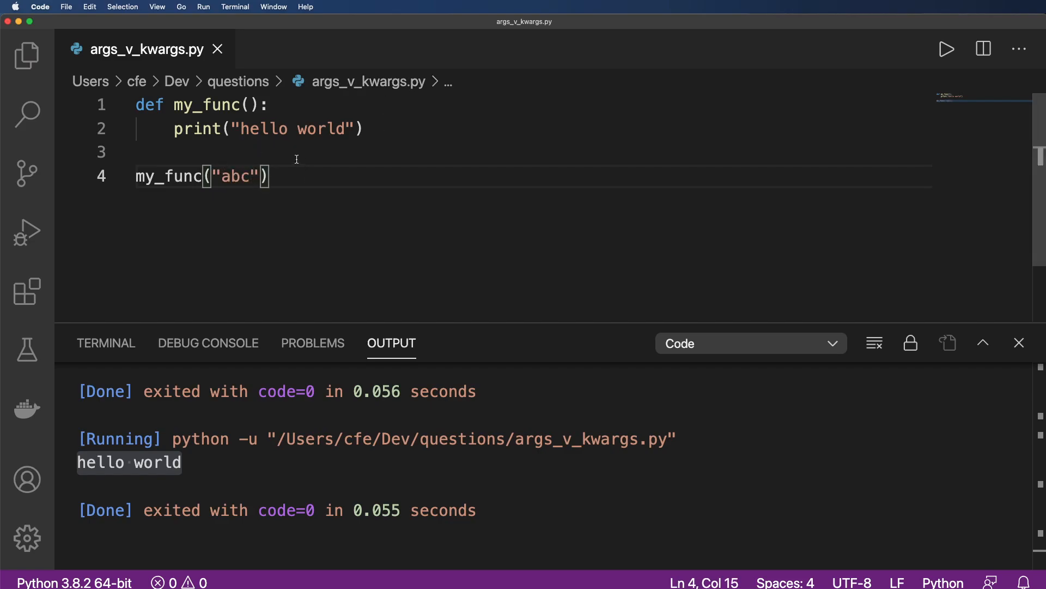
pyautogui.click(946, 49)
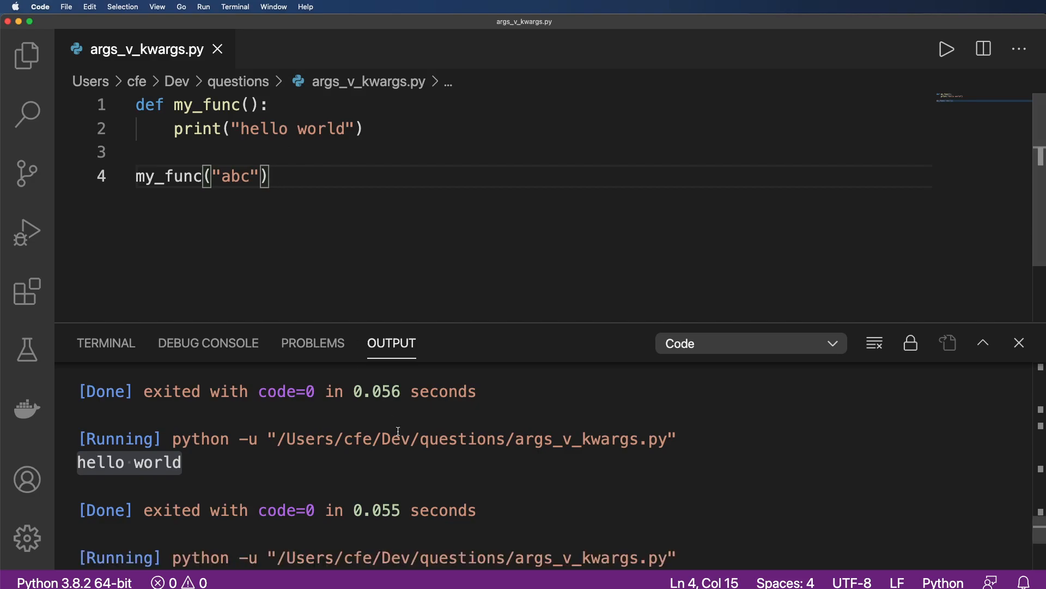
pyautogui.click(946, 49)
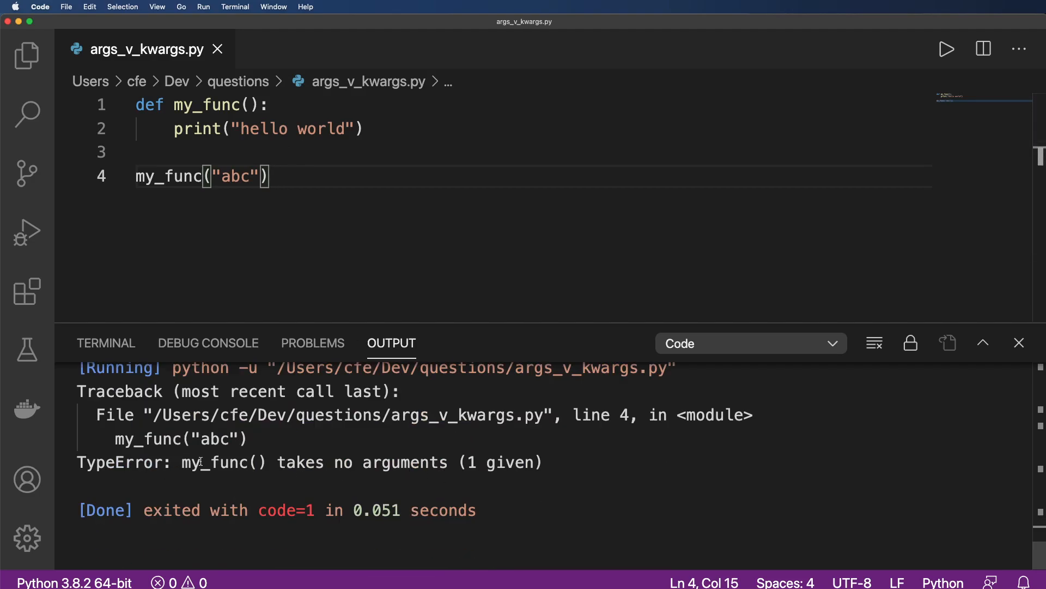
pyautogui.doubleClick(405, 463)
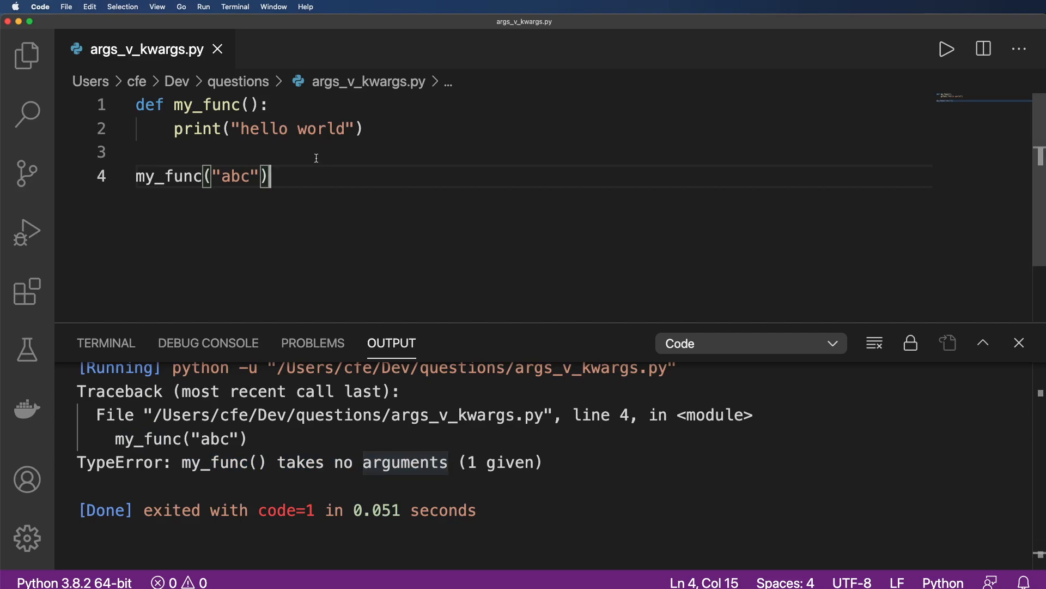
# Define my_func(*args) printing args and run, showing the ('abc',) tuple.
pyautogui.write('*a')
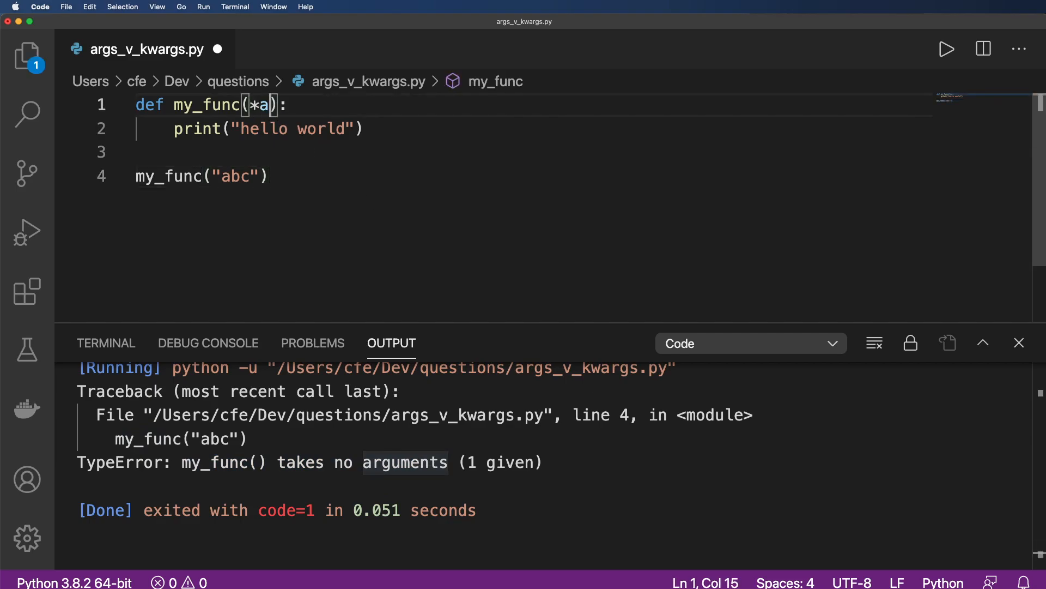
pyautogui.write('rgs')
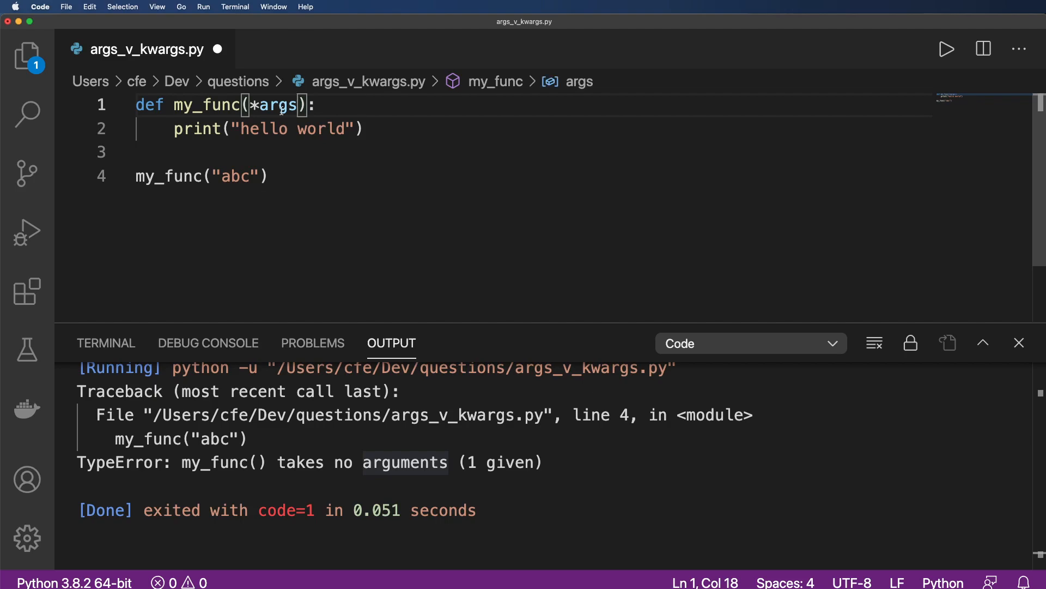
pyautogui.doubleClick(278, 104)
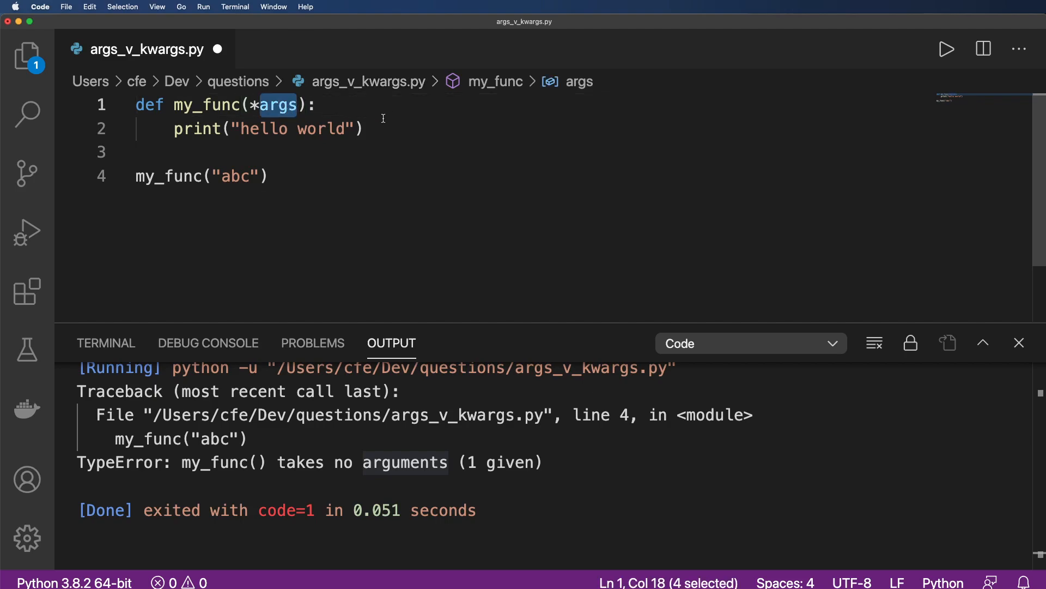
pyautogui.write(', args')
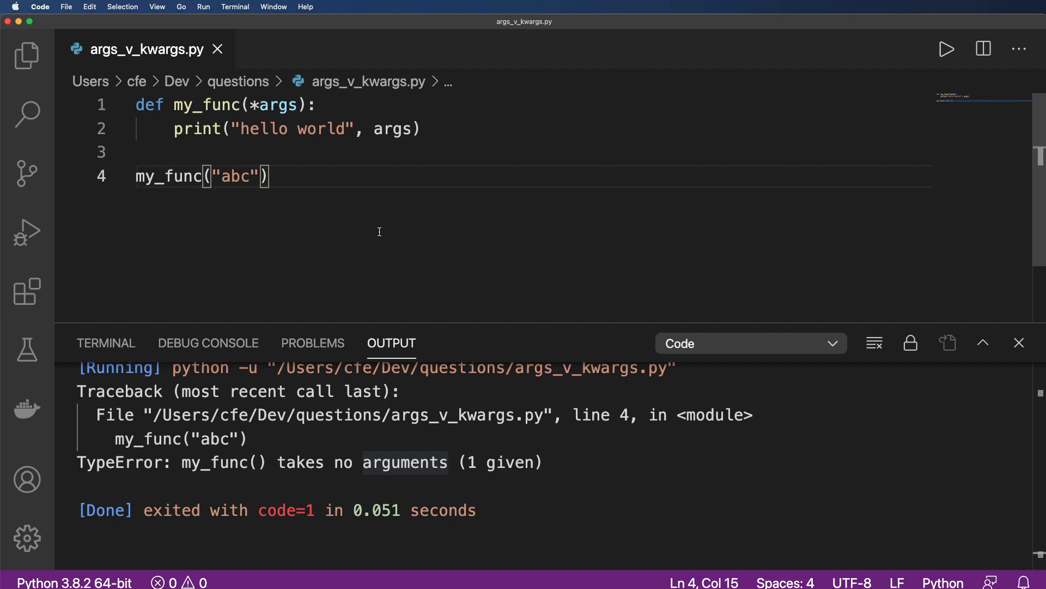
pyautogui.click(946, 49)
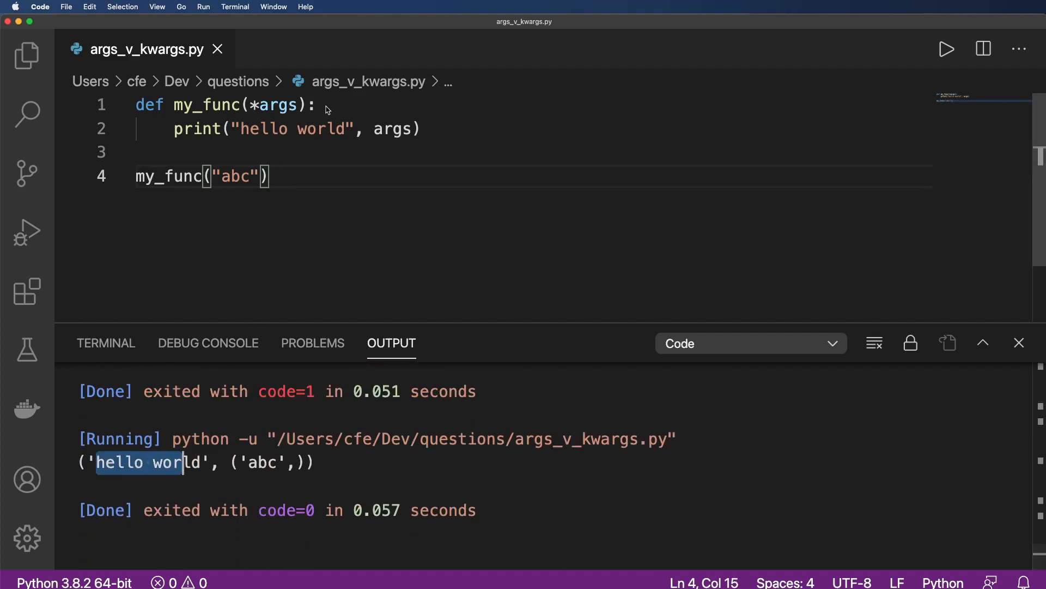
pyautogui.doubleClick(321, 128)
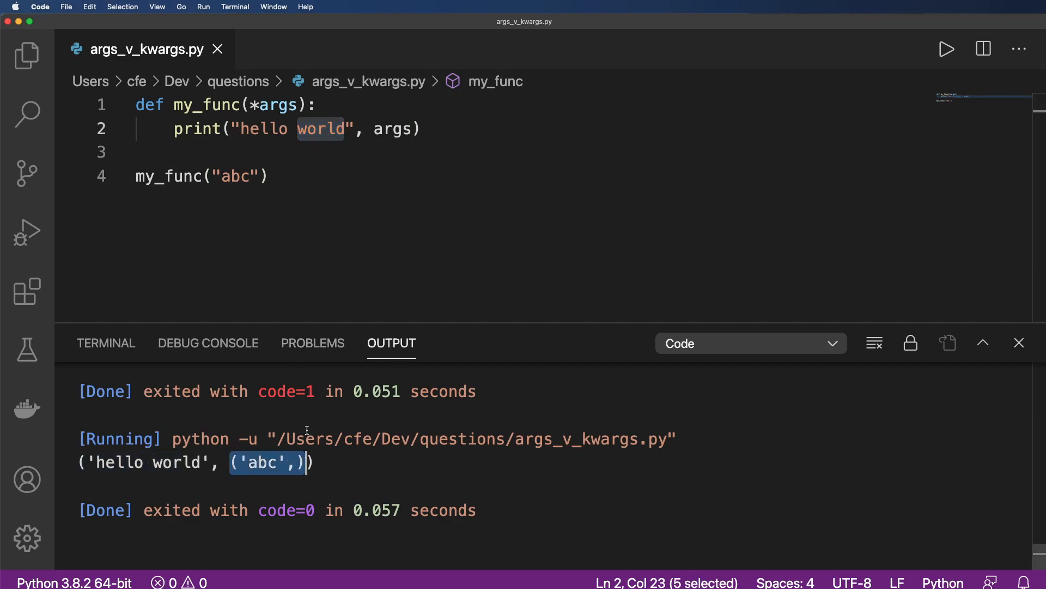
# Call my_func("abc", "abc", 123, "abc") and run, printing the four-item tuple.
pyautogui.write(', ""')
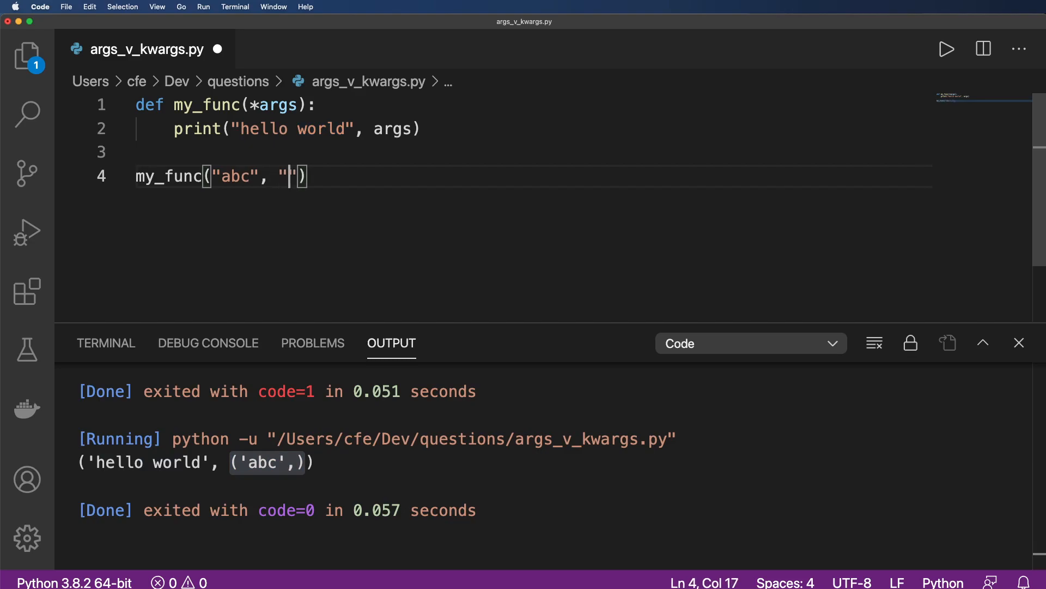
pyautogui.write('abc", 12')
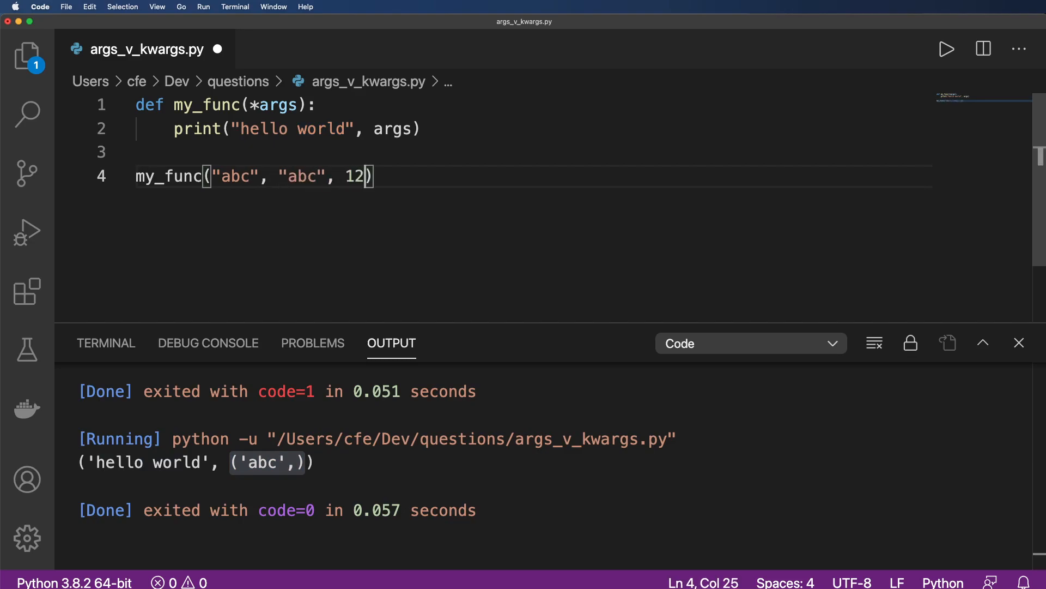
pyautogui.write('3, abc')
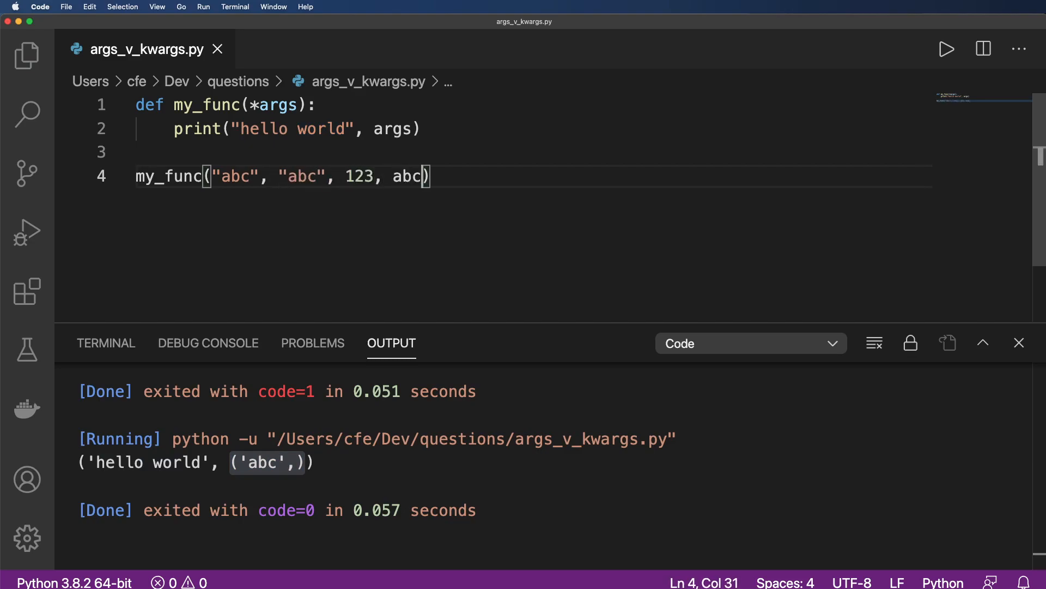
pyautogui.doubleClick(407, 177)
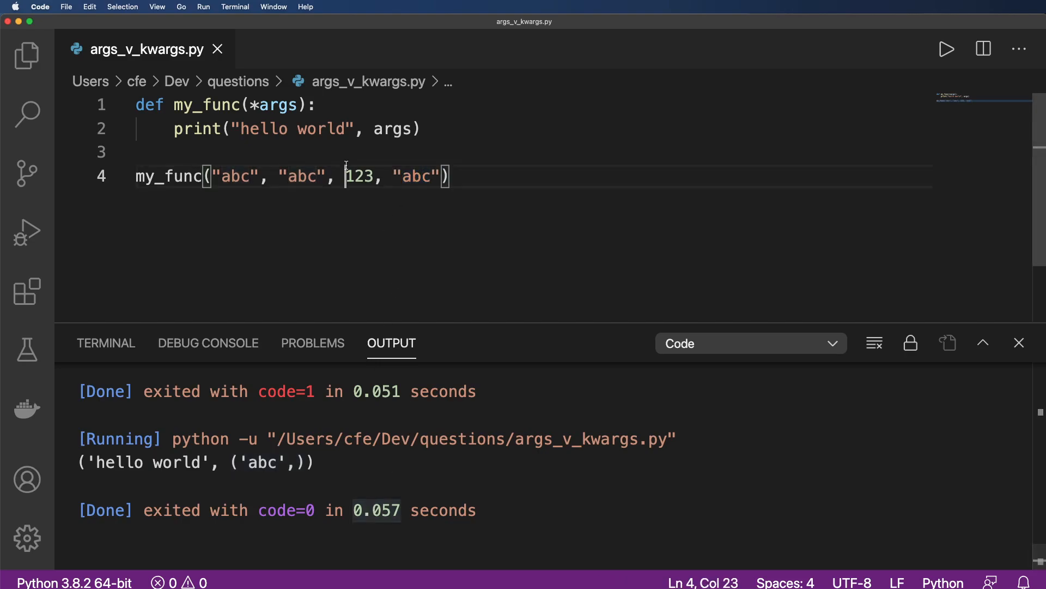
pyautogui.click(946, 49)
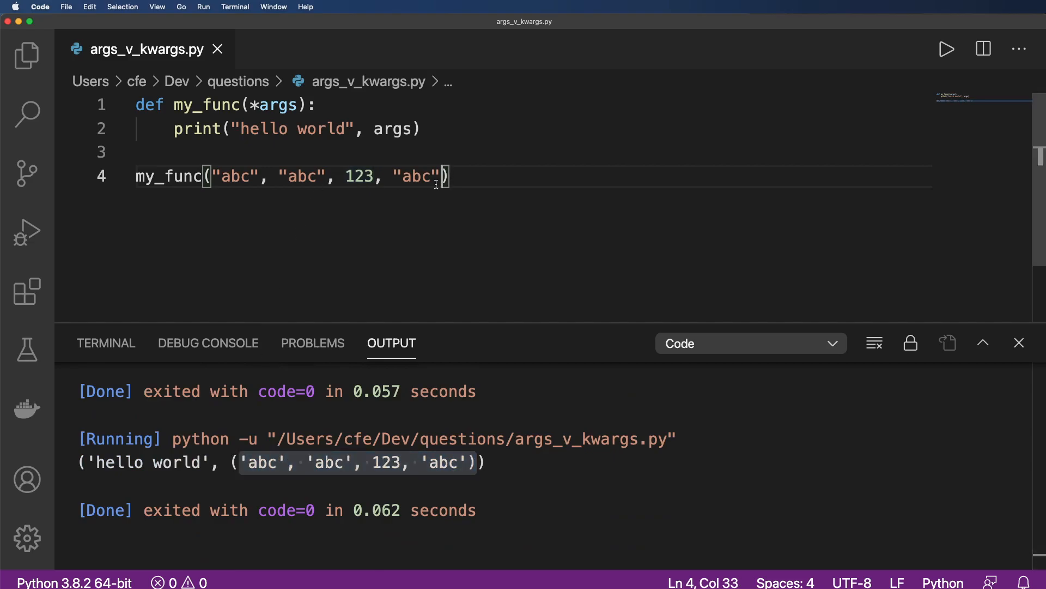
# Add key=123 to the call and run, raising unexpected keyword argument 'key'.
pyautogui.write(',')
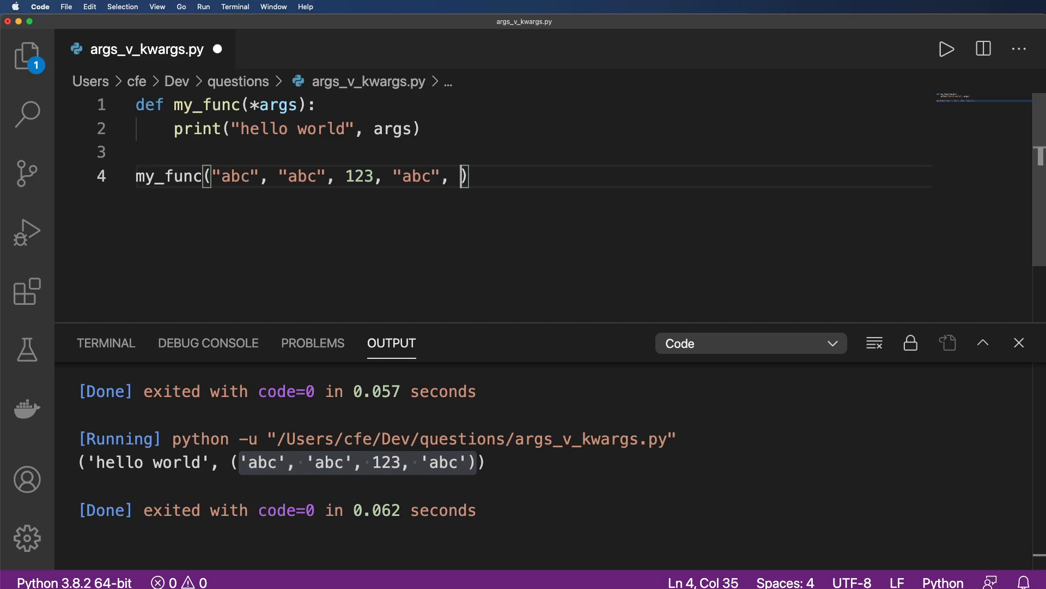
pyautogui.write('key=123')
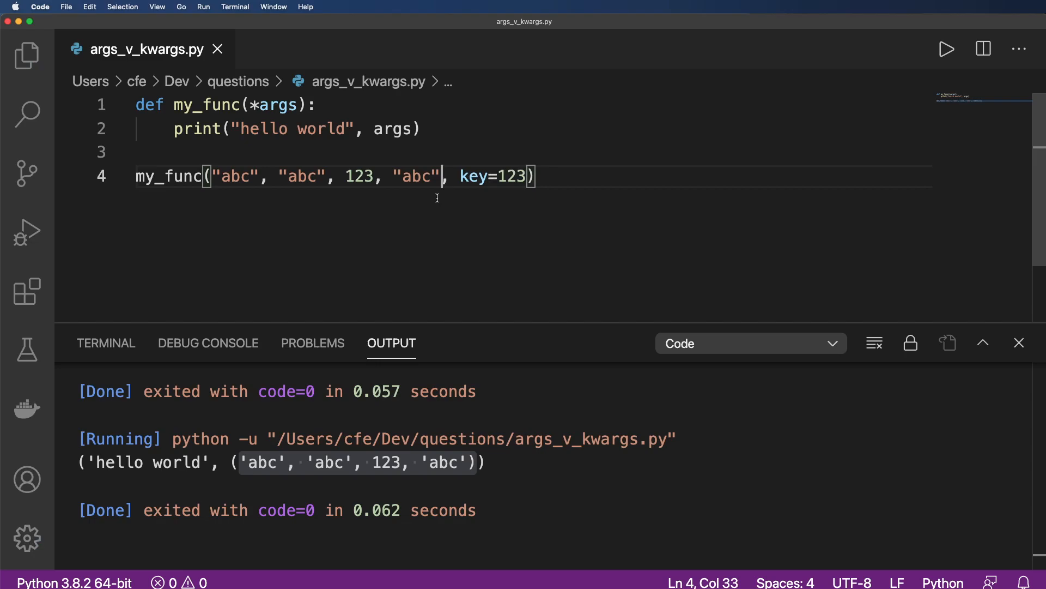
pyautogui.click(946, 50)
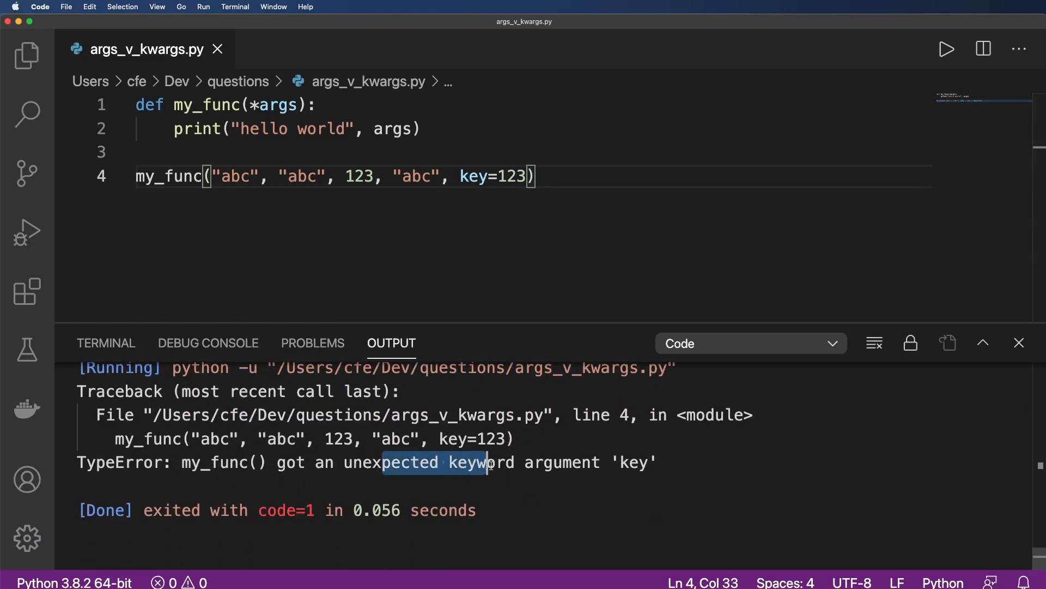
pyautogui.doubleClick(632, 462)
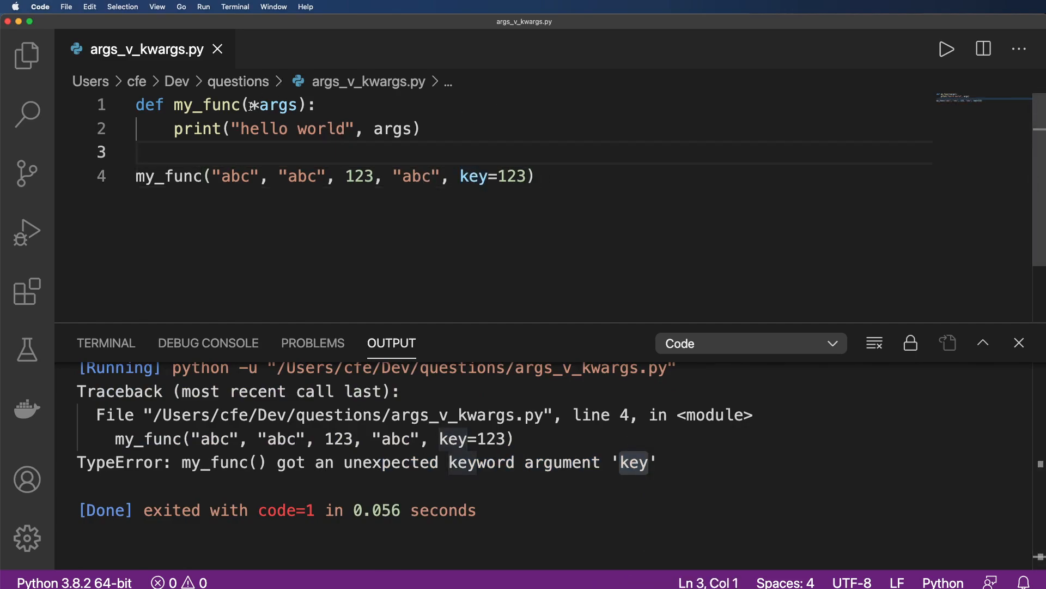
pyautogui.write('key=None,')
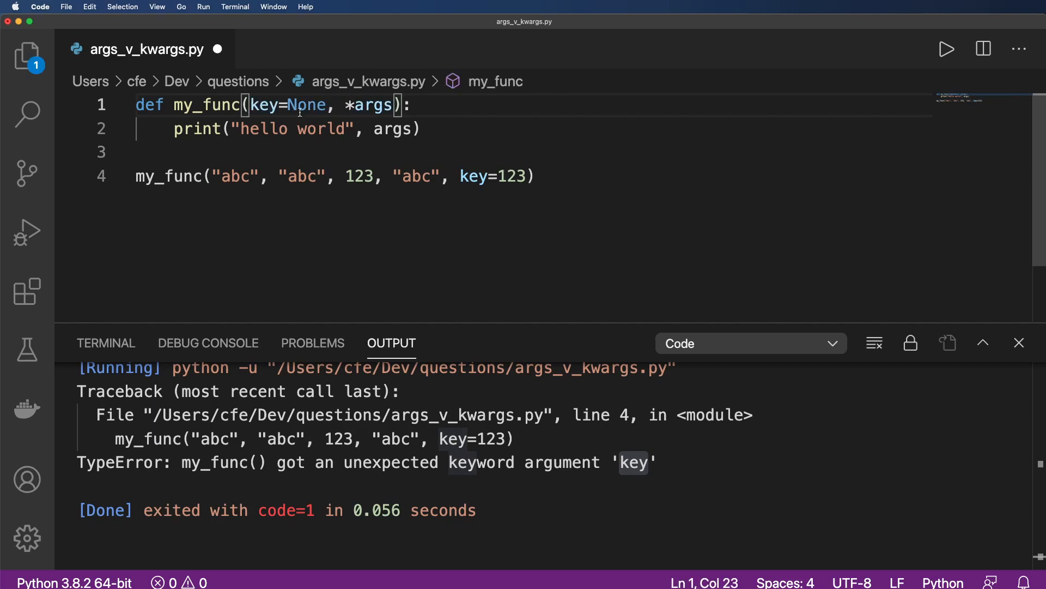
pyautogui.doubleClick(304, 105)
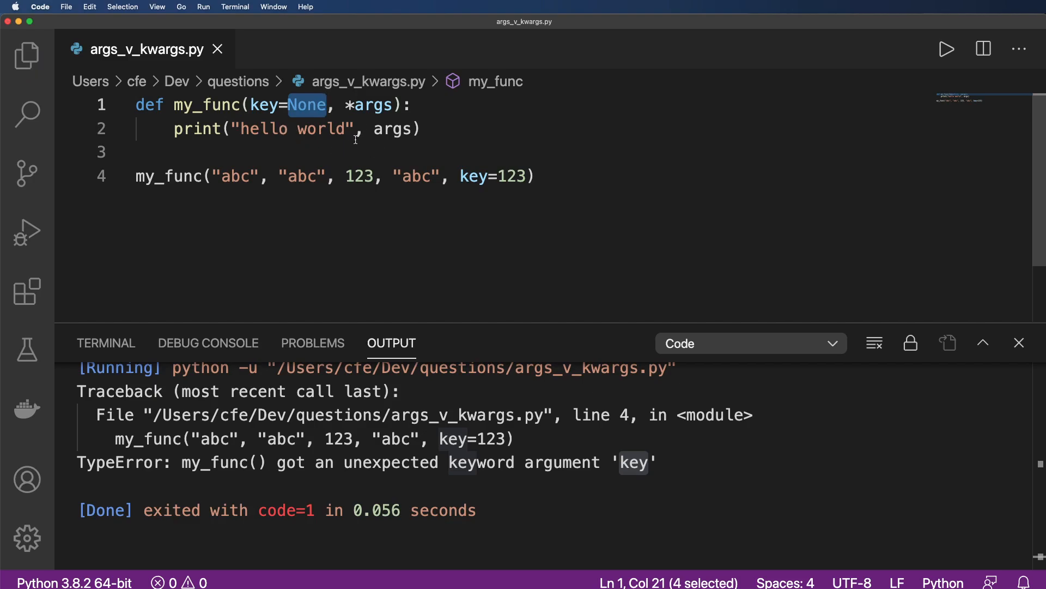
pyautogui.click(530, 177)
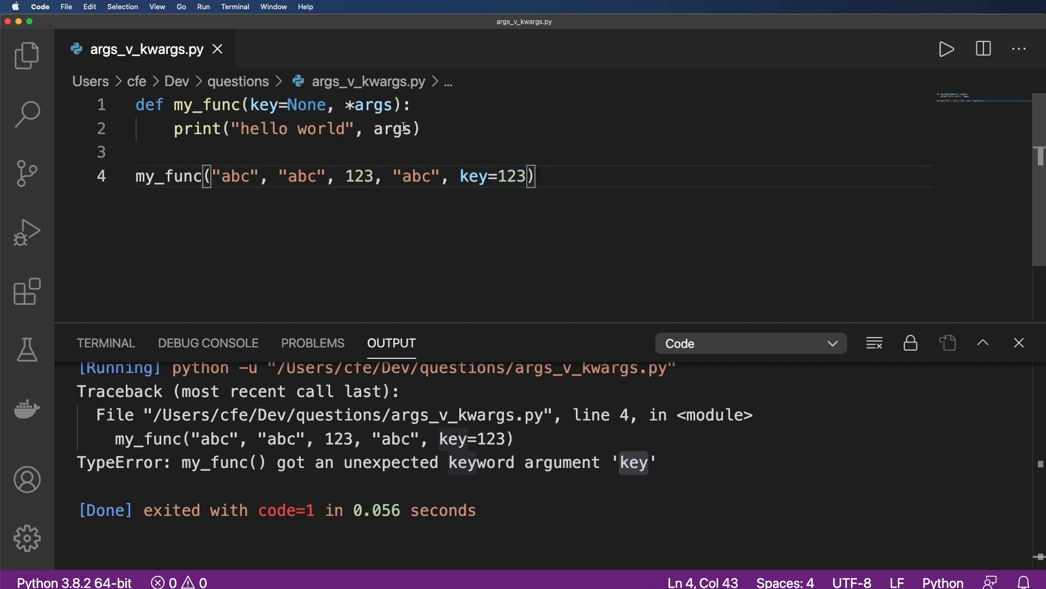
pyautogui.write(',')
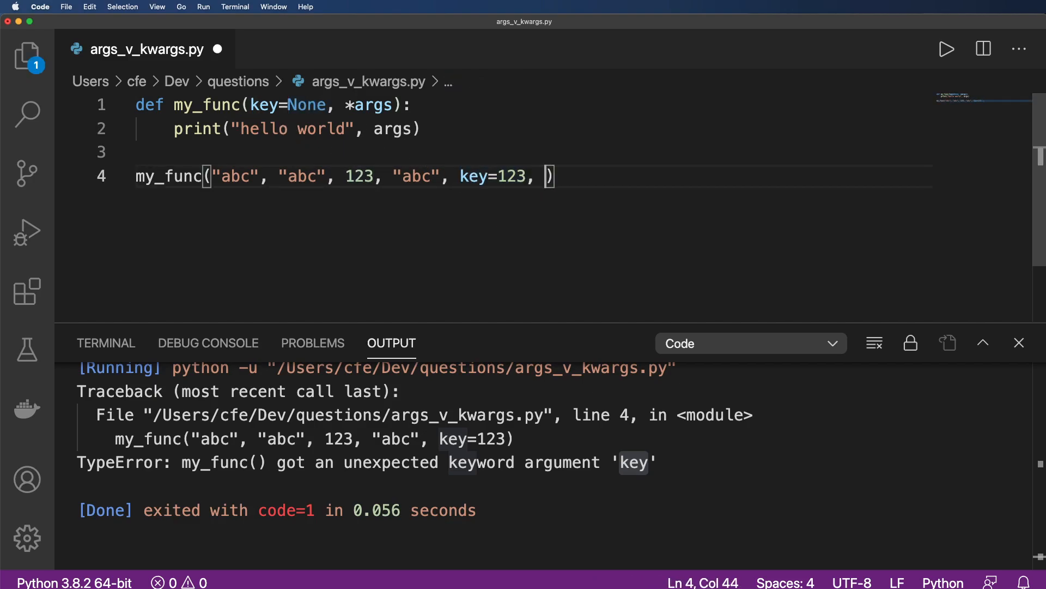
pyautogui.write('abc=123')
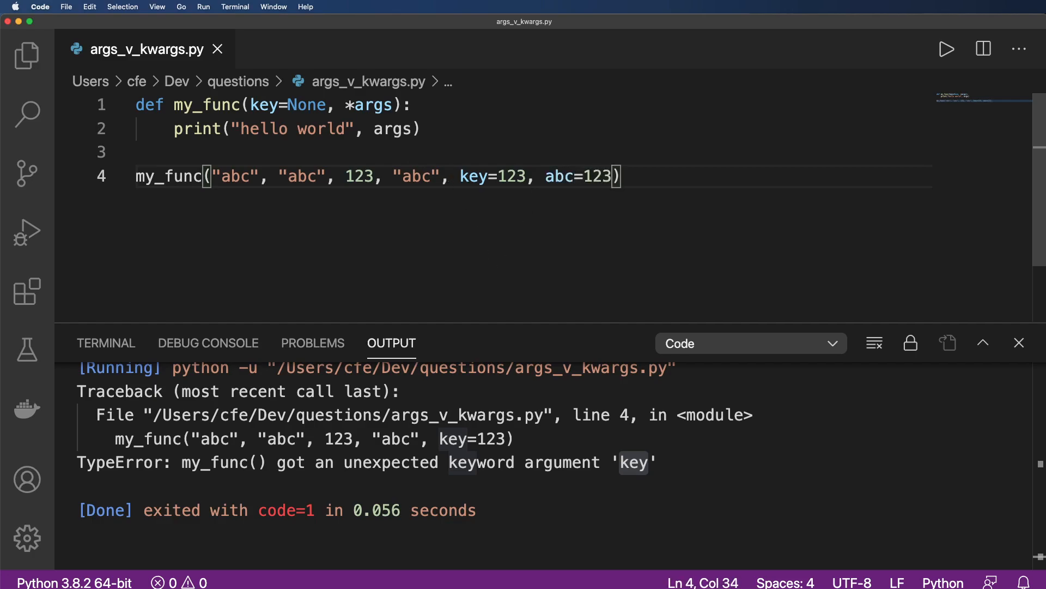
pyautogui.click(946, 49)
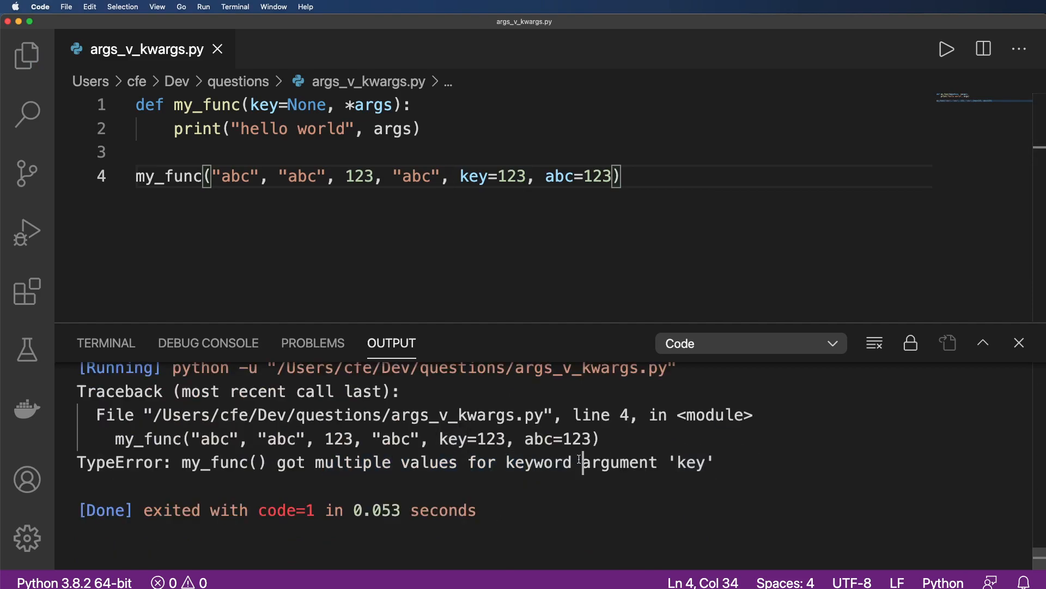
pyautogui.doubleClick(692, 462)
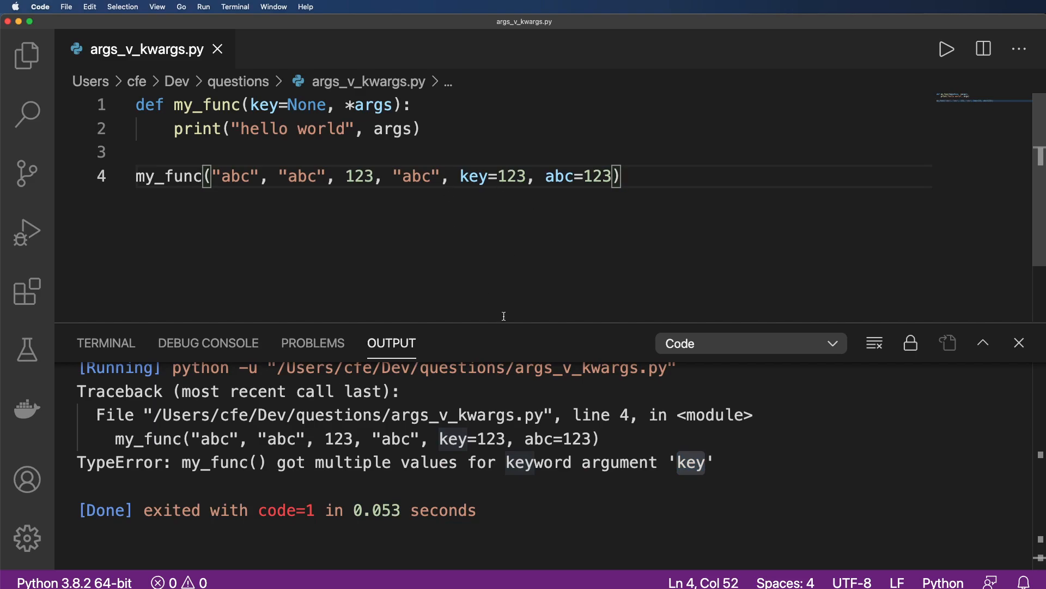
pyautogui.moveTo(247, 153)
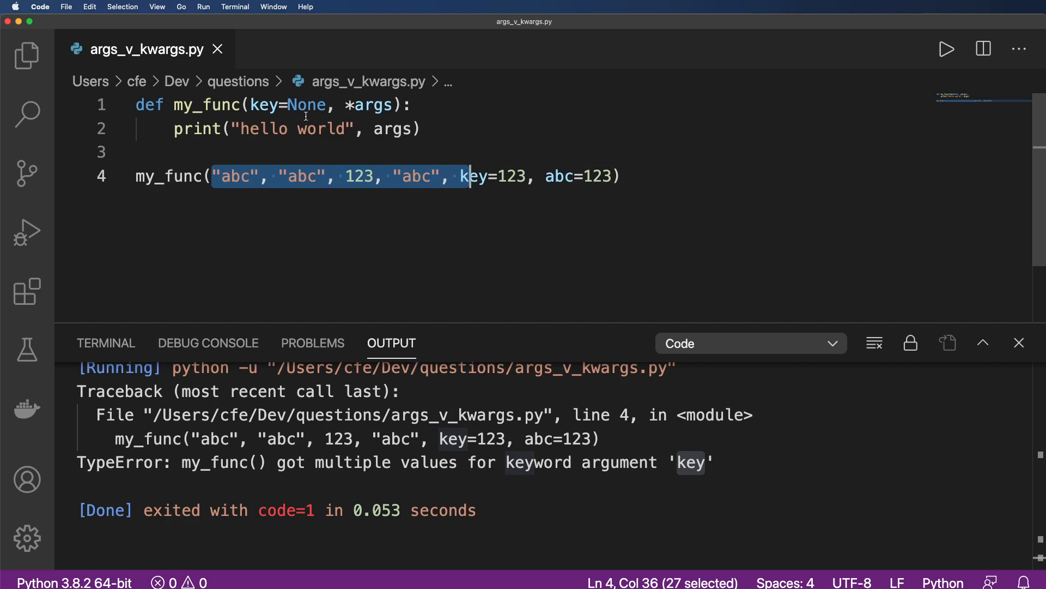
pyautogui.click(376, 176)
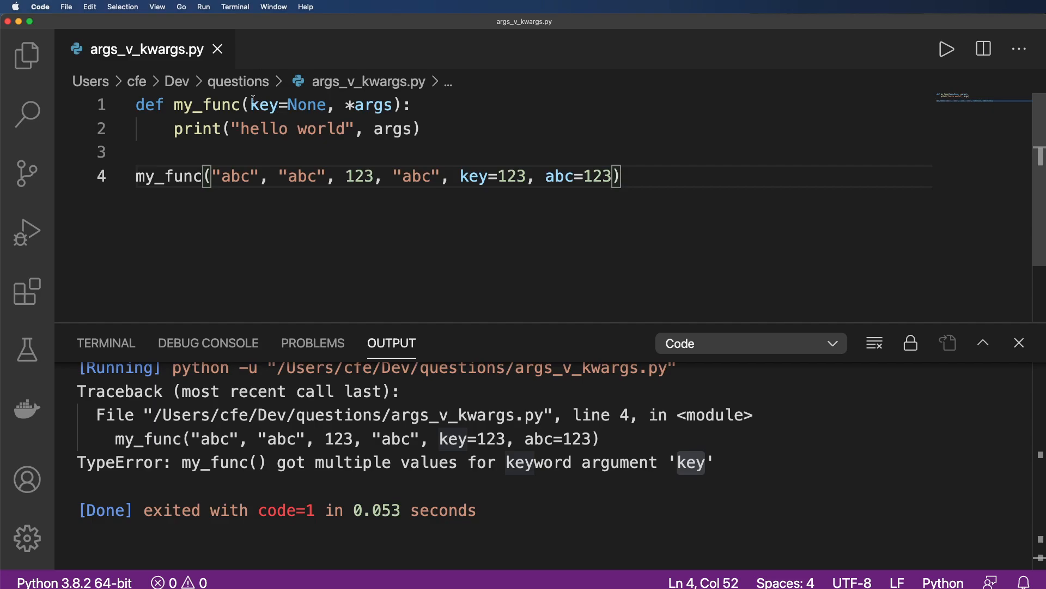
# Replace key=None with **kwargs, print kwargs too, and run it successfully.
pyautogui.press('Backspace')
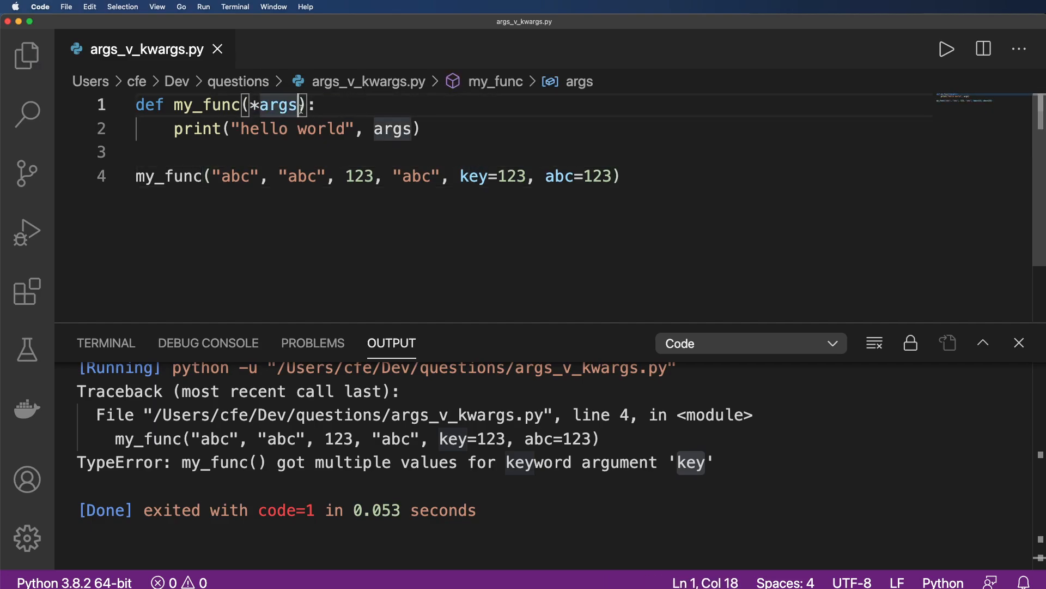
pyautogui.write(', **')
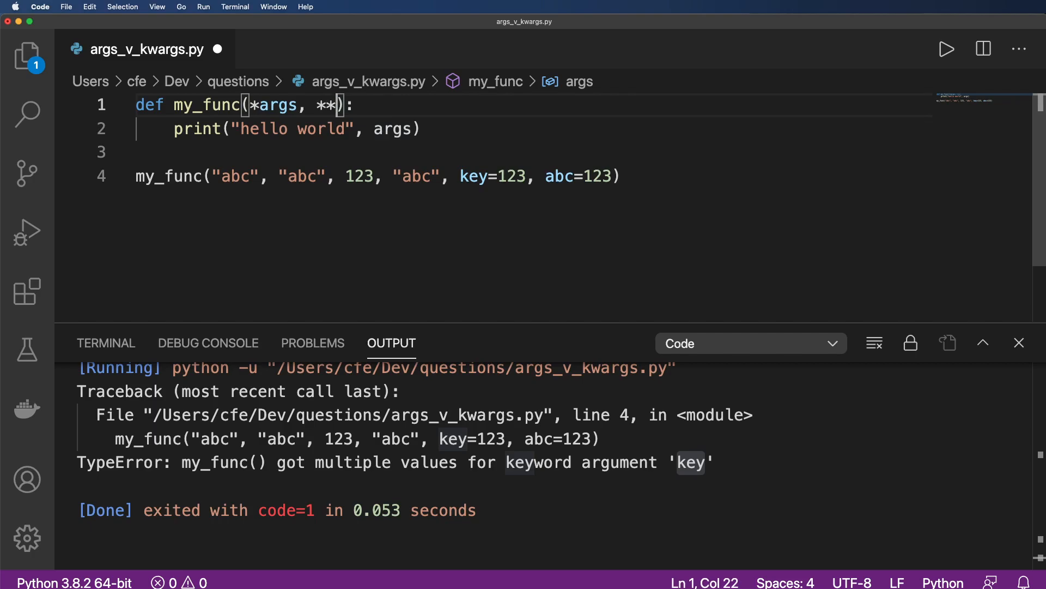
pyautogui.write('kwargs')
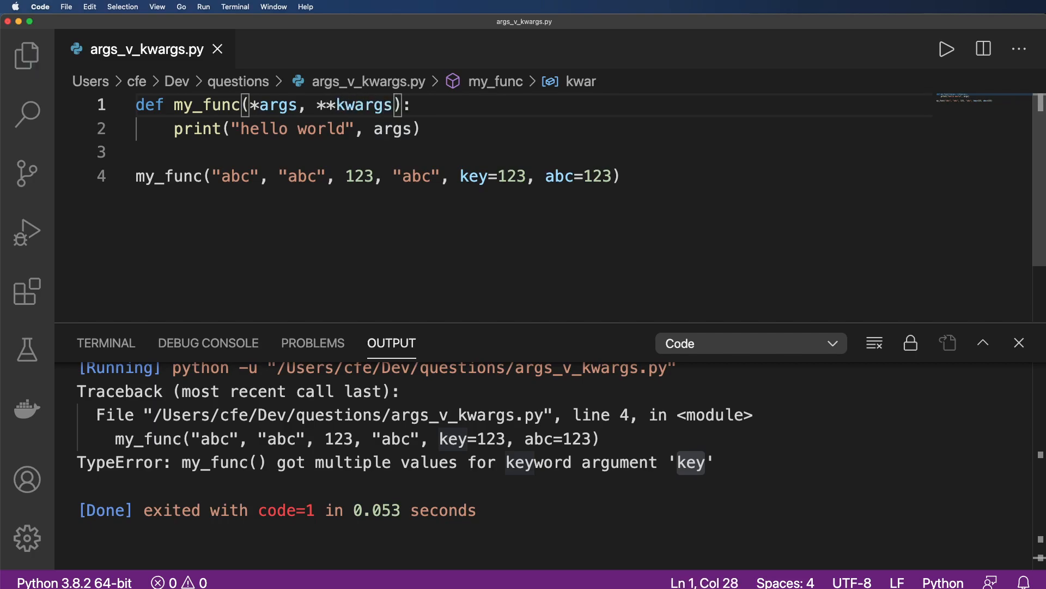
pyautogui.click(405, 128)
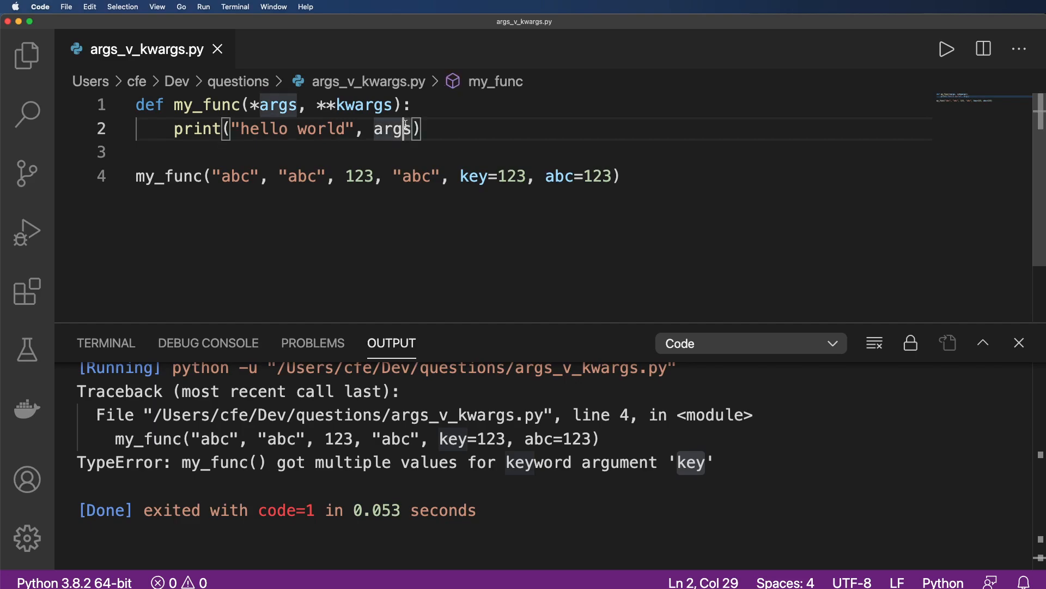
pyautogui.write(', kwargs')
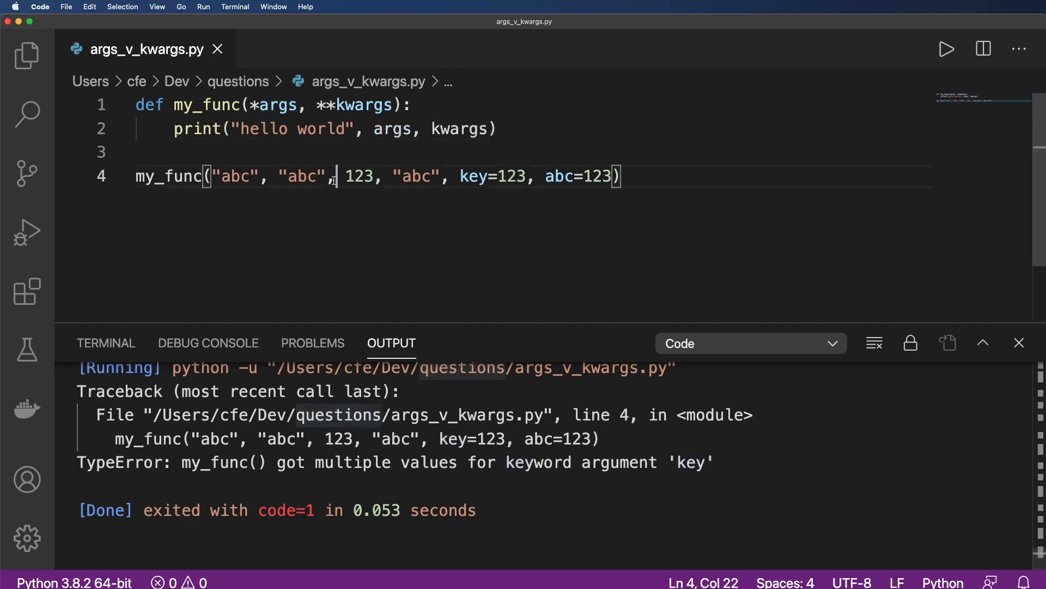
pyautogui.click(946, 49)
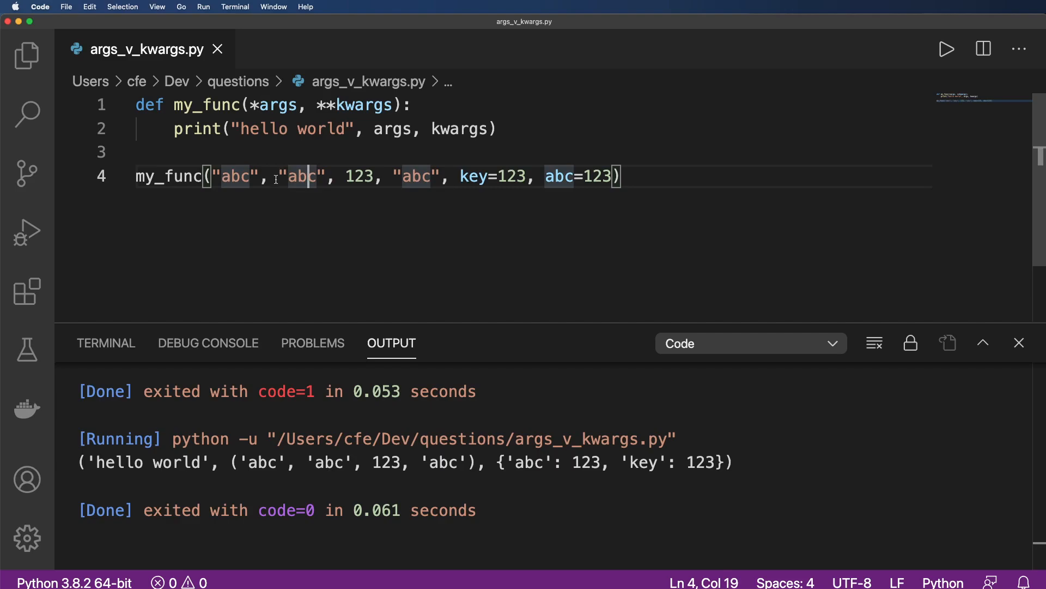
# Trim the extra call arguments and start the signature with abc=None.
pyautogui.moveTo(277, 177); pyautogui.dragTo(460, 176)
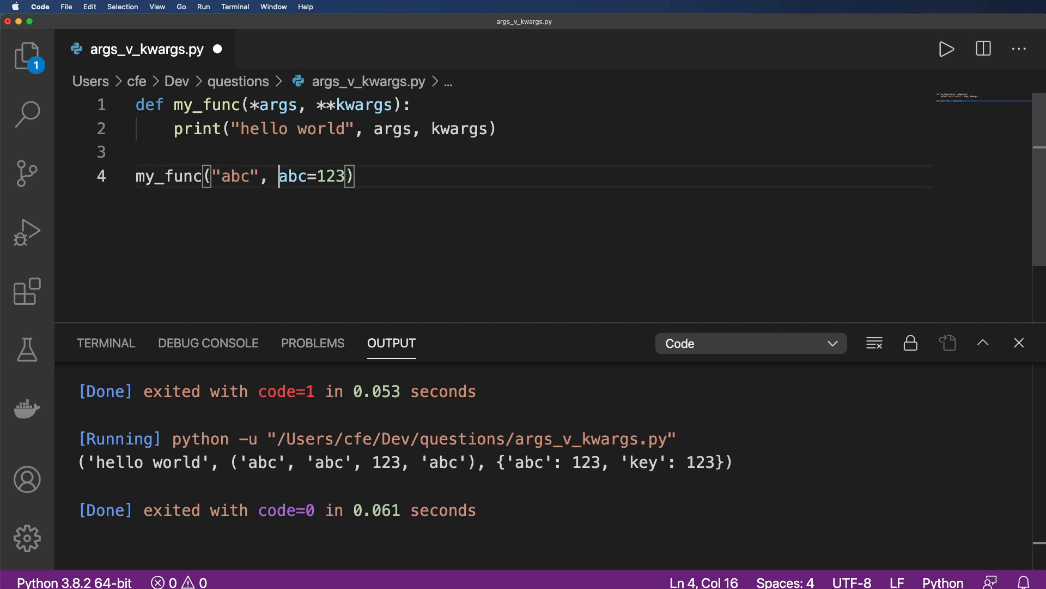
pyautogui.click(253, 104)
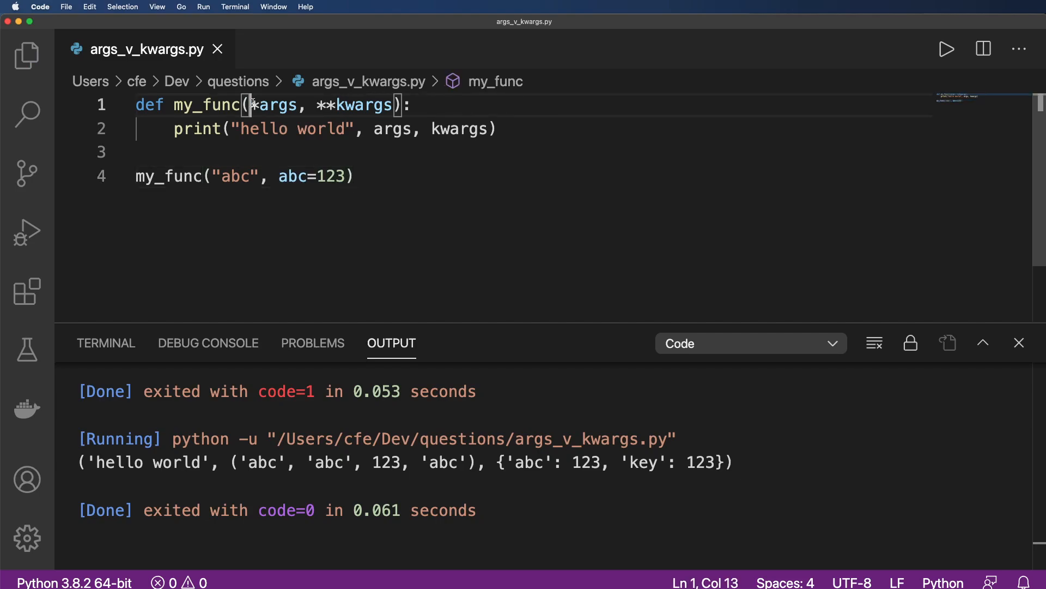
pyautogui.write('abc=None,')
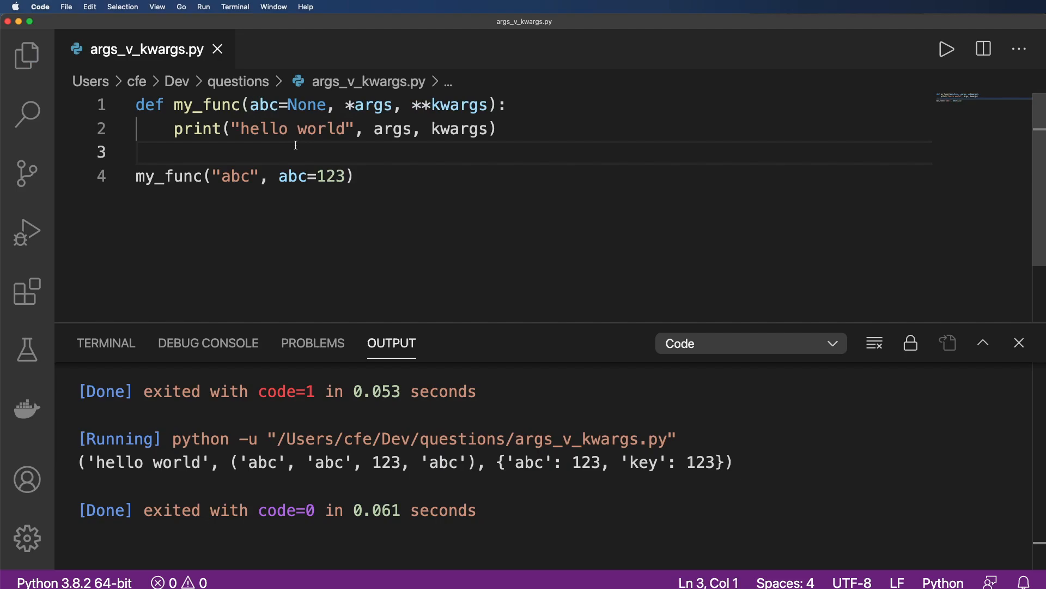
# Run it and point out the multiple values for keyword argument 'abc' TypeError.
pyautogui.click(946, 49)
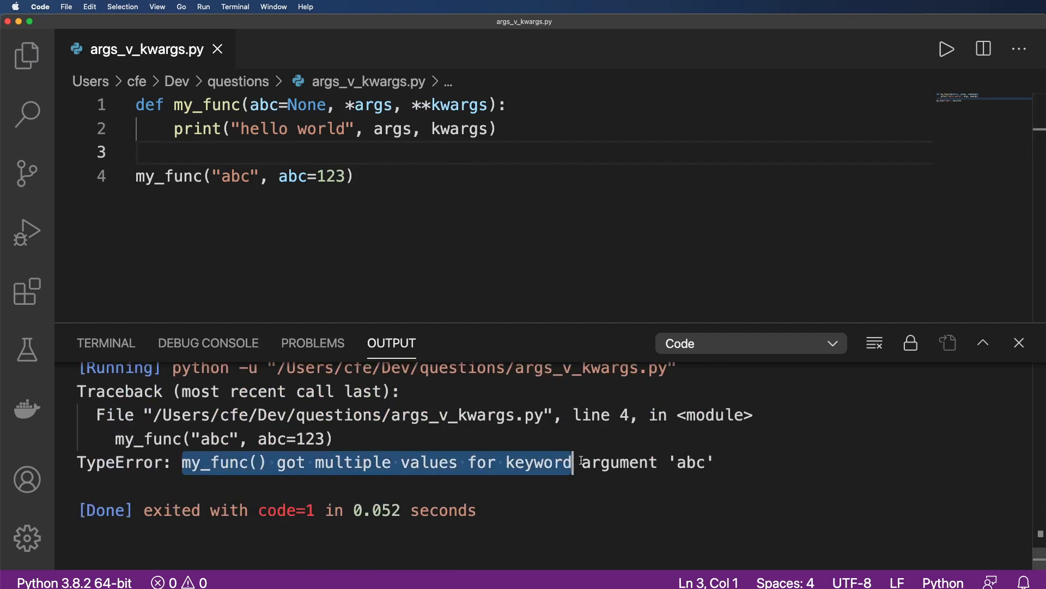
pyautogui.doubleClick(691, 462)
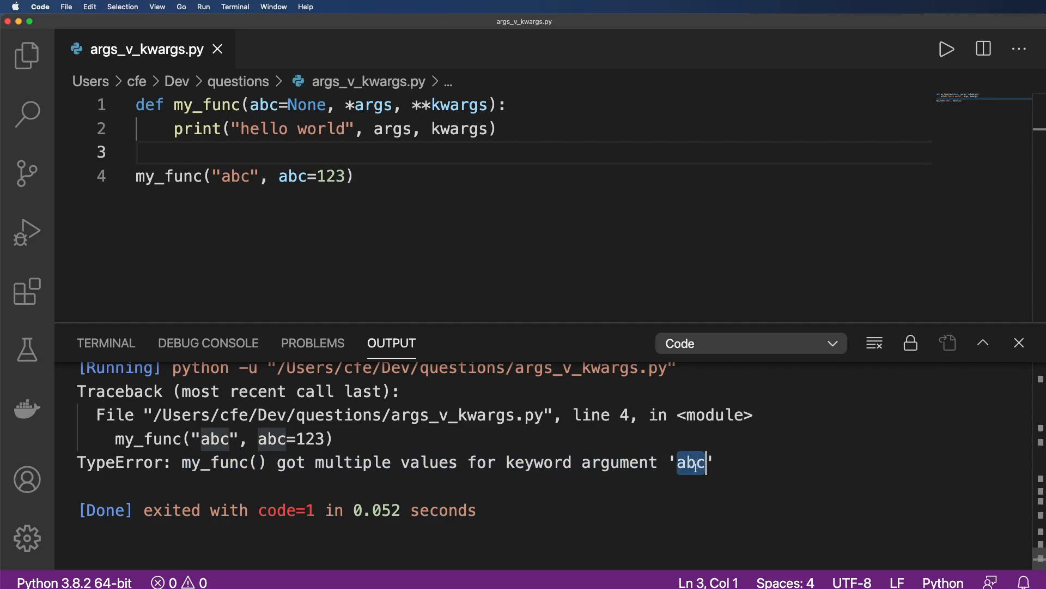
pyautogui.click(302, 177)
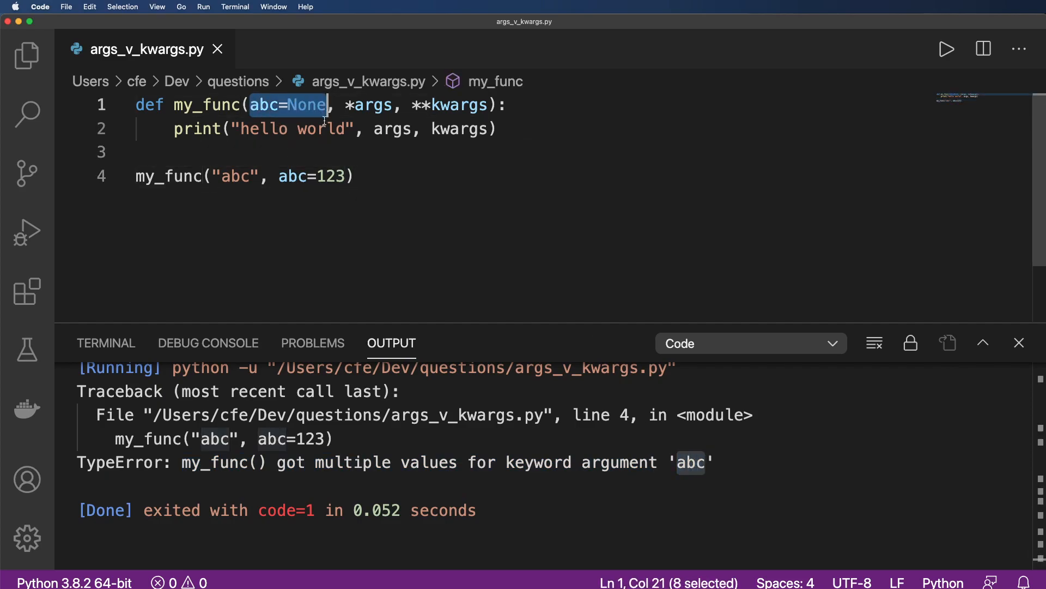
pyautogui.doubleClick(372, 105)
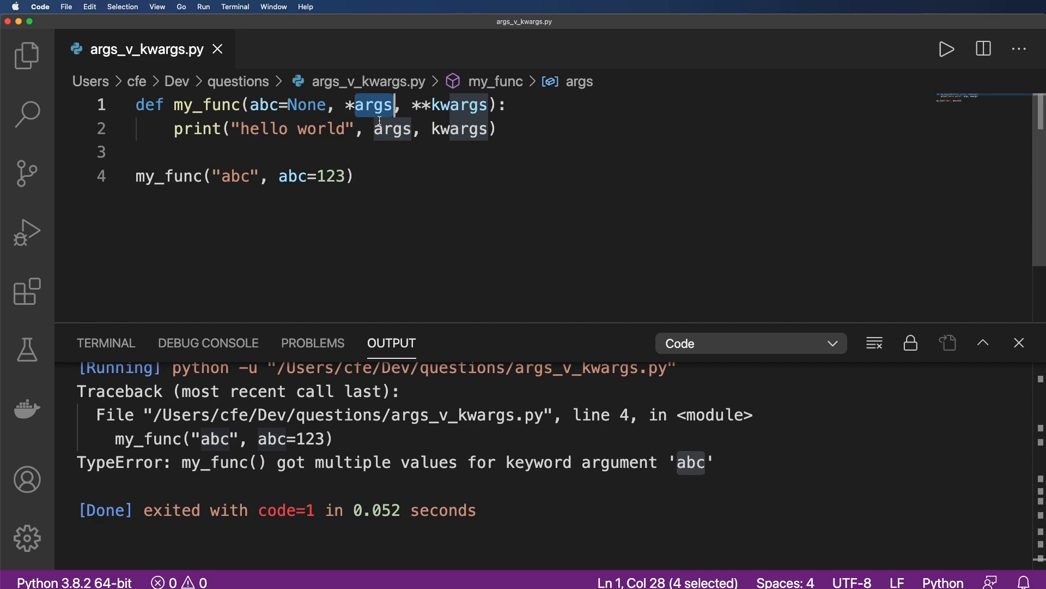
pyautogui.click(397, 128)
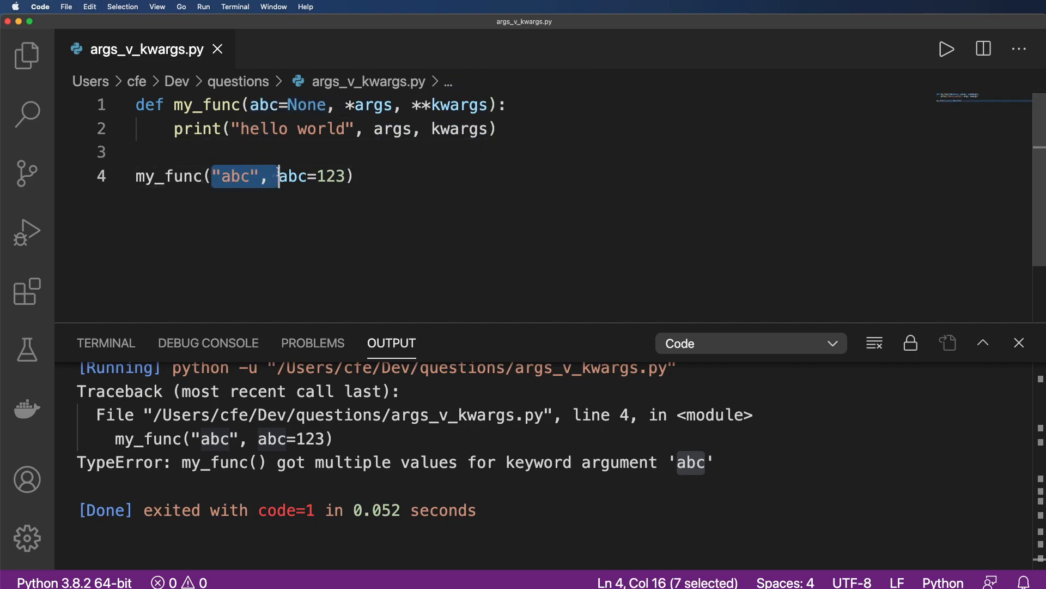
# Reorder the call to my_func(abc=123, "abc") and run, getting a non-keyword-after-keyword SyntaxError.
pyautogui.press('Backspace')
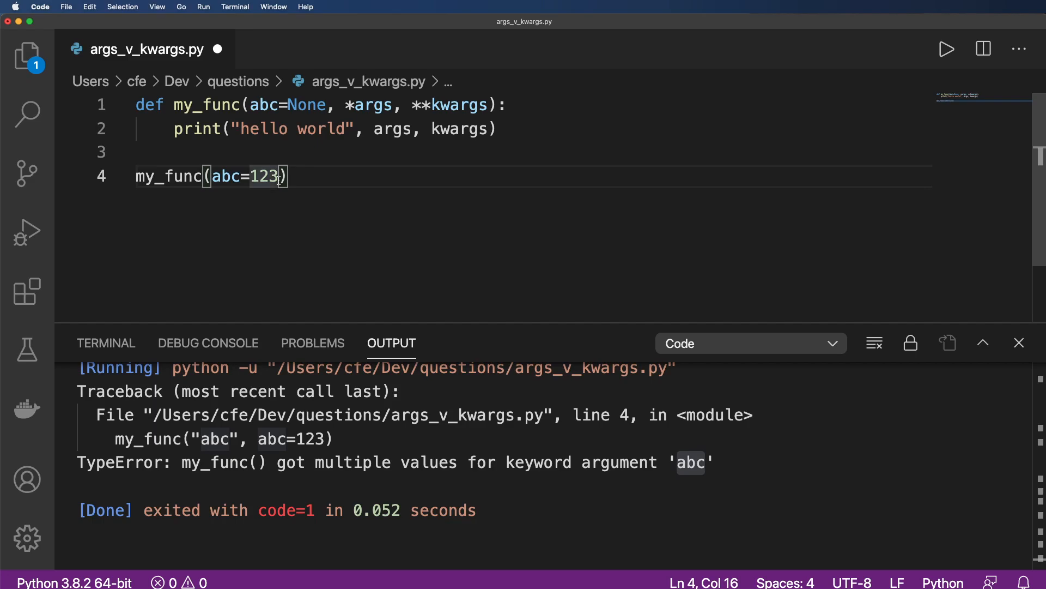
pyautogui.write(', "abc"')
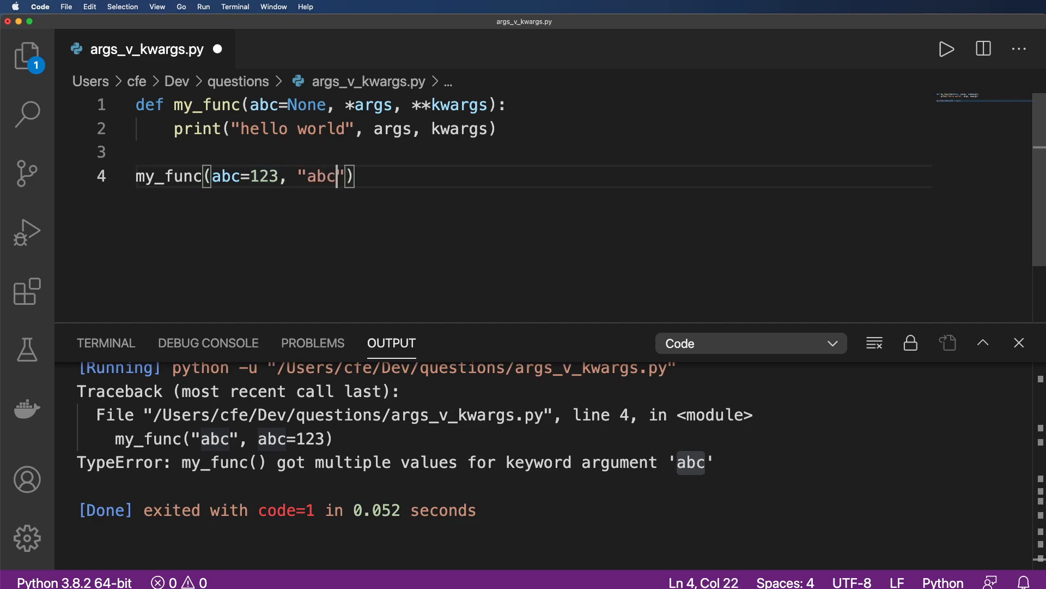
pyautogui.press('Backspace')
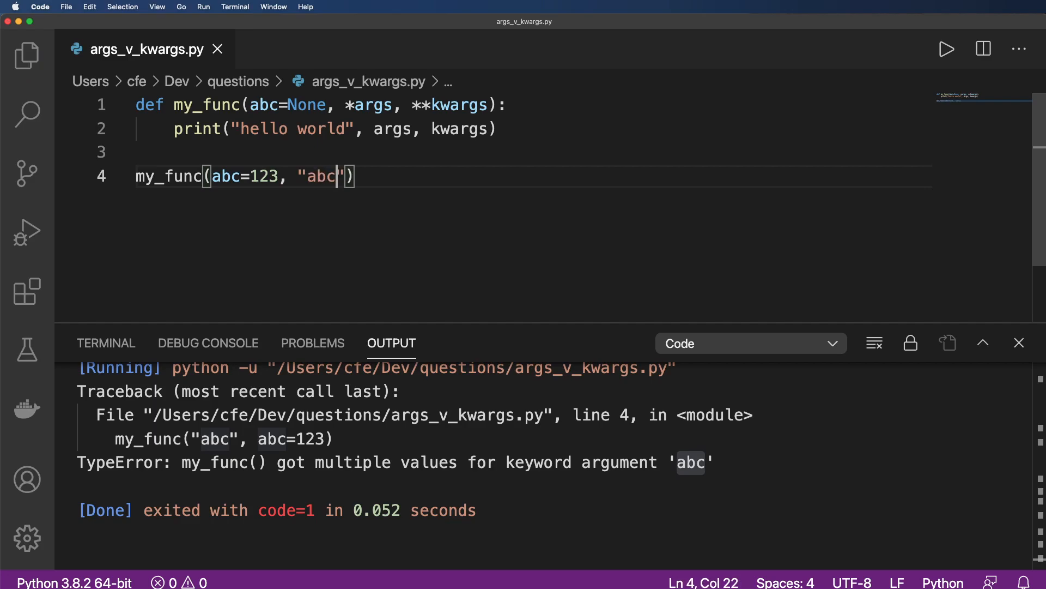
pyautogui.click(946, 49)
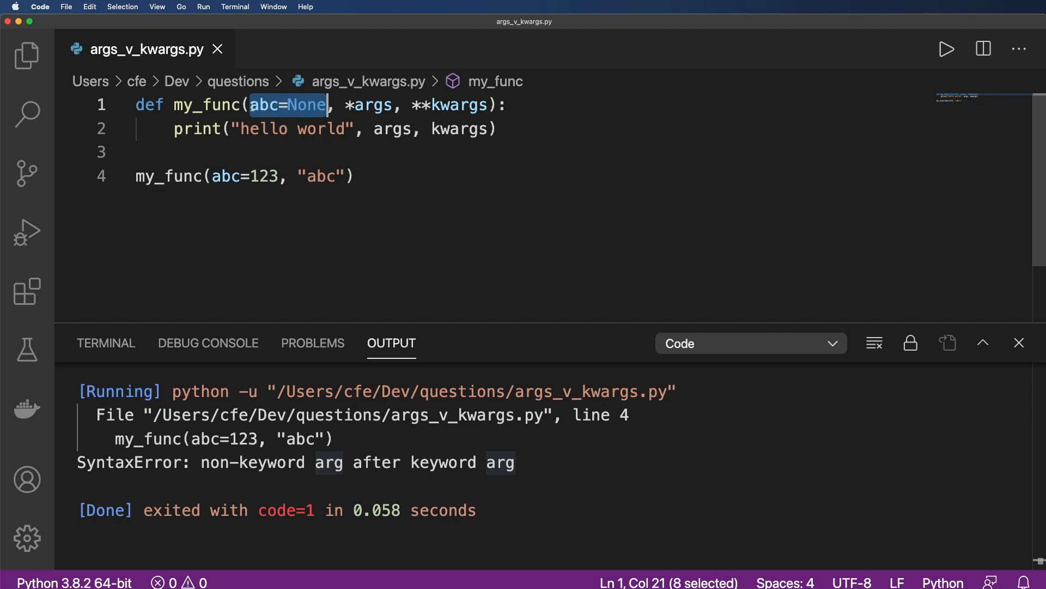
# Change the signature to arg_1, *args, **kwargs, removing abc=None.
pyautogui.write('d')
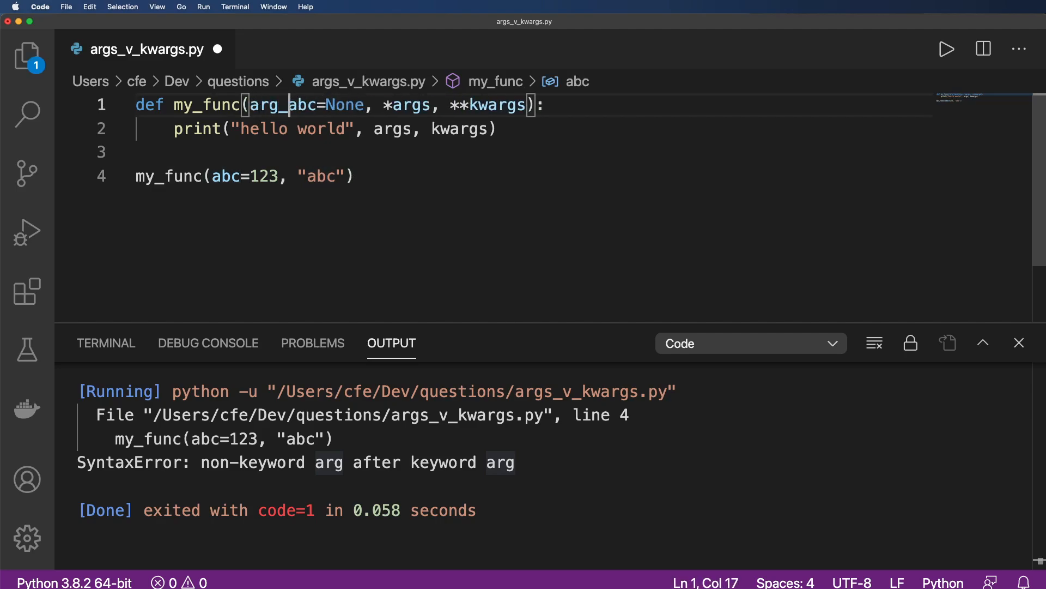
pyautogui.write('arg_1,')
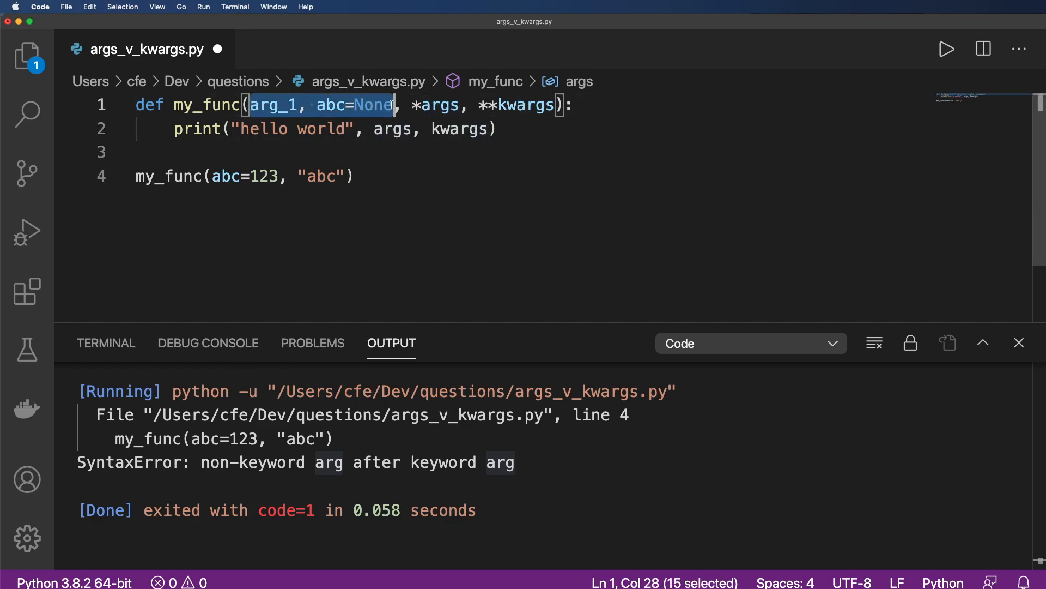
pyautogui.doubleClick(526, 105)
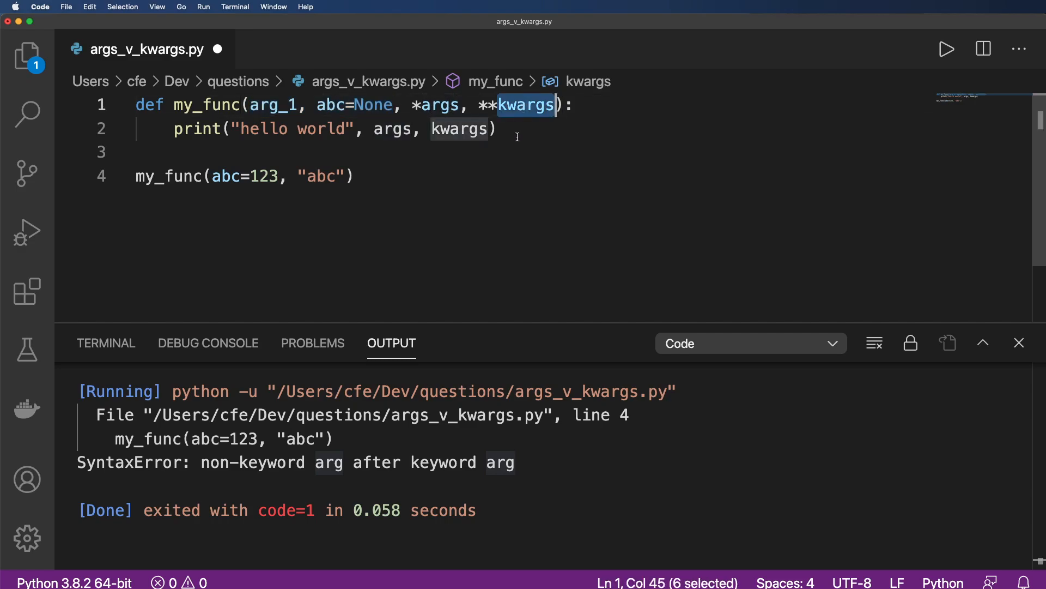
pyautogui.doubleClick(357, 105)
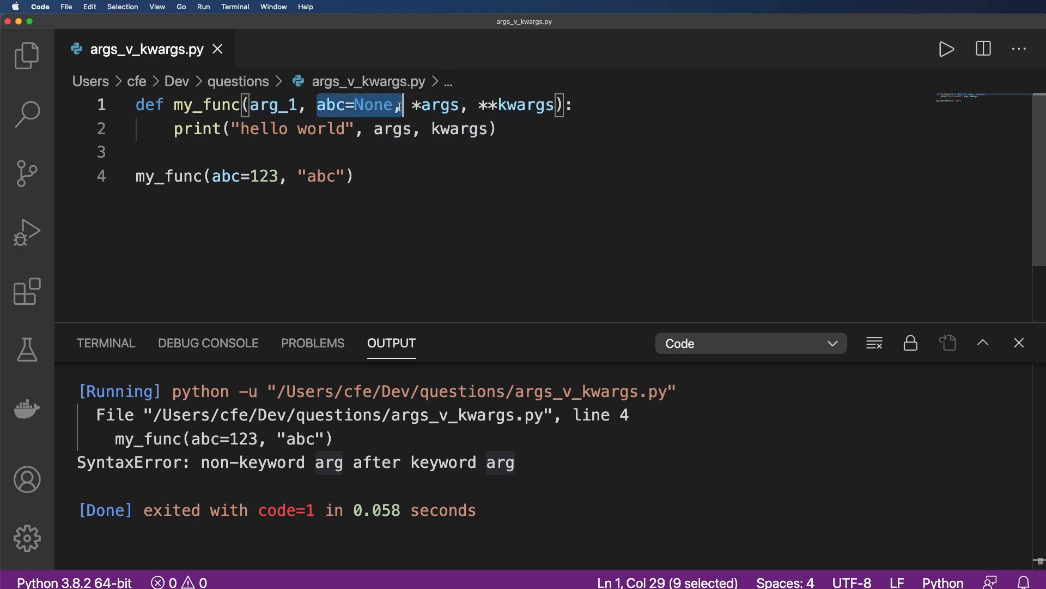
pyautogui.press('Delete')
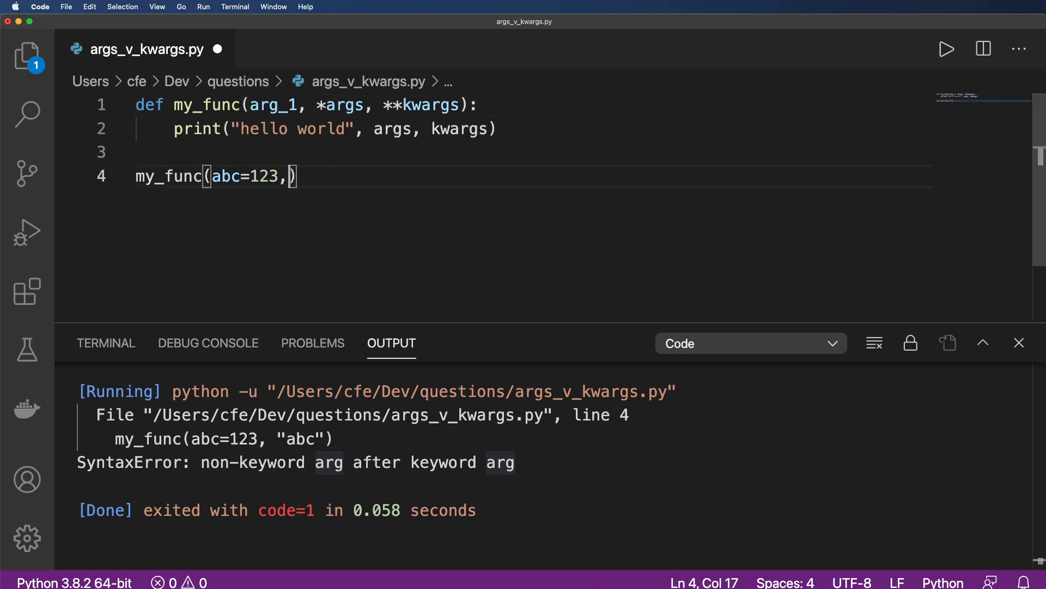
# Reorder the call to my_func("abc", abc=123) and run it.
pyautogui.press('backspace')
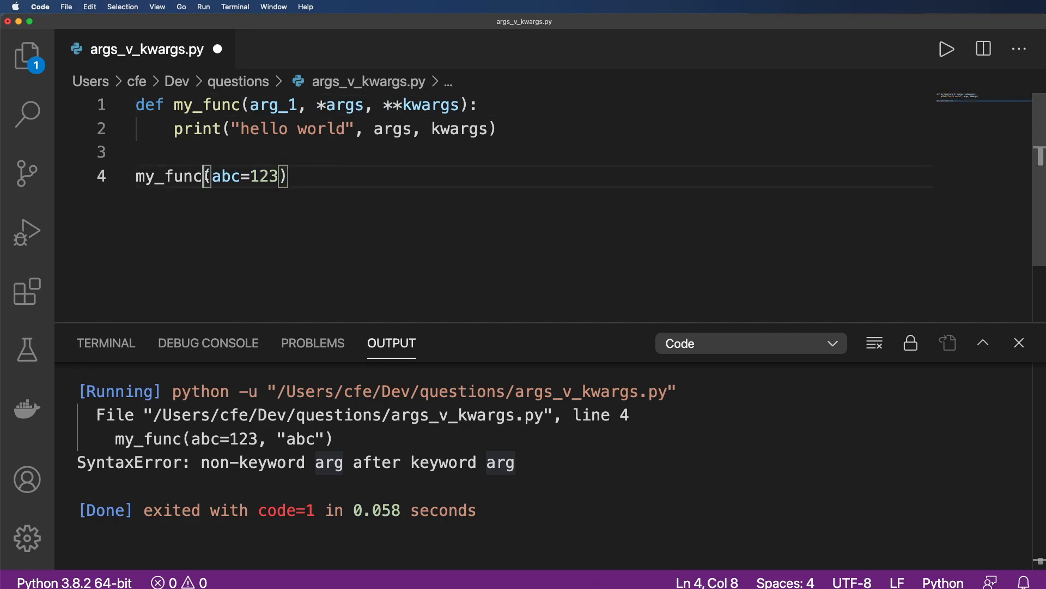
pyautogui.write('"abc",')
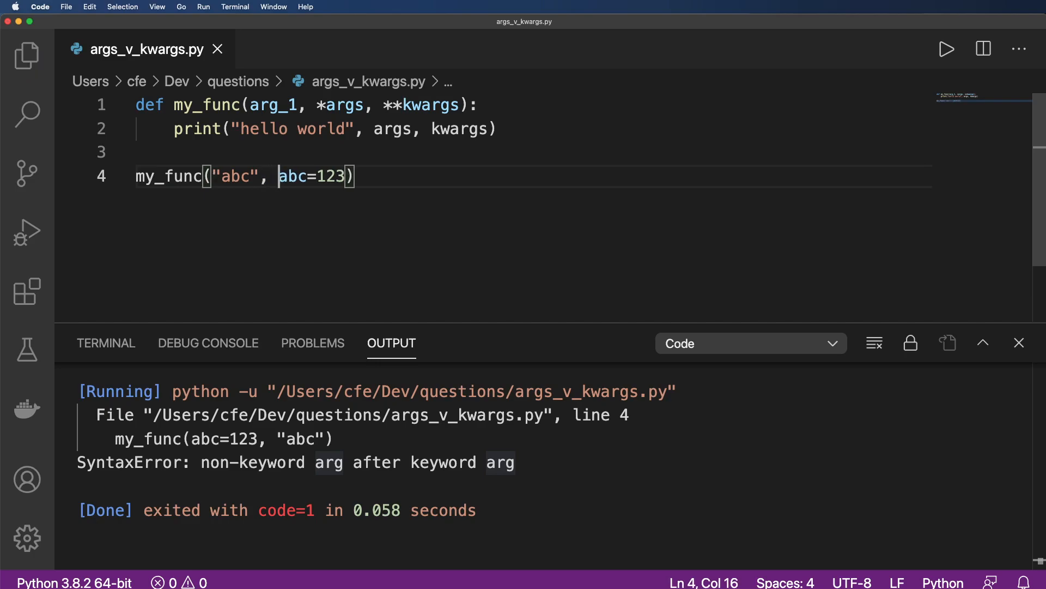
pyautogui.click(945, 49)
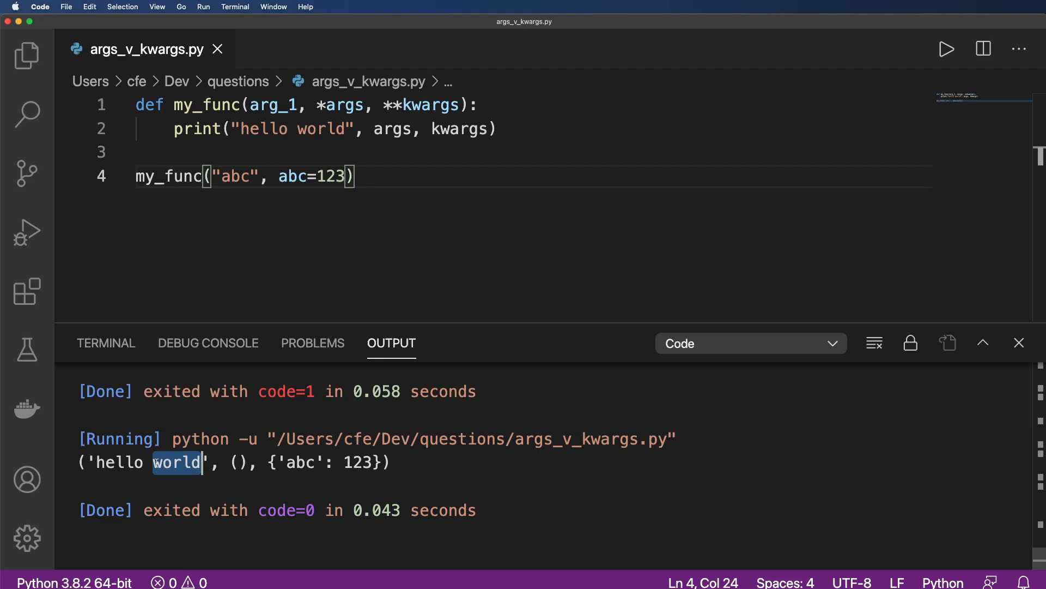
# Point out the empty args tuple, the {'abc': 123} dict, and arg_1 in the signature.
pyautogui.doubleClick(241, 462)
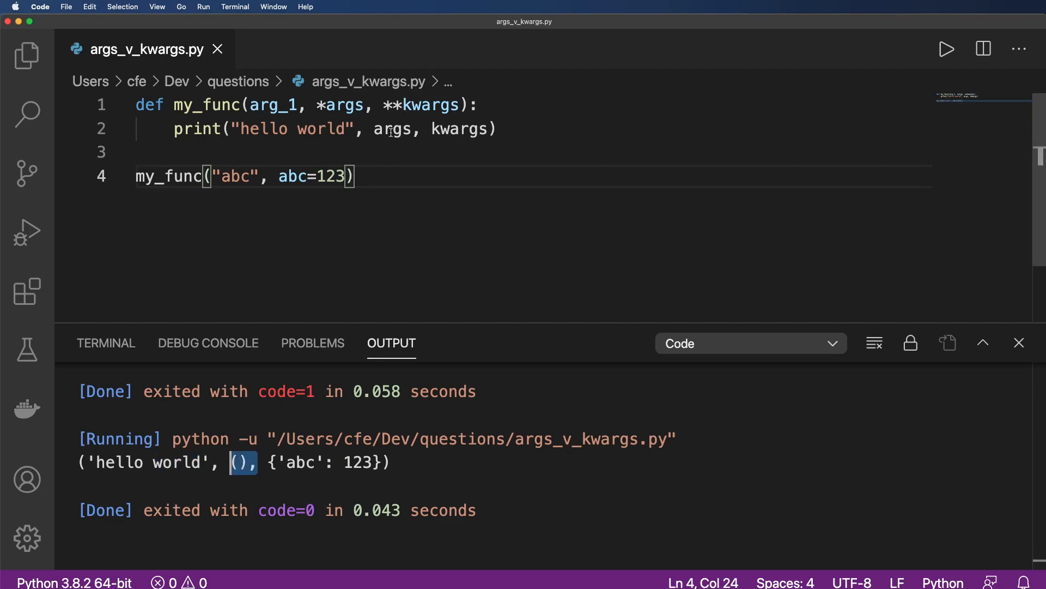
pyautogui.doubleClick(344, 105)
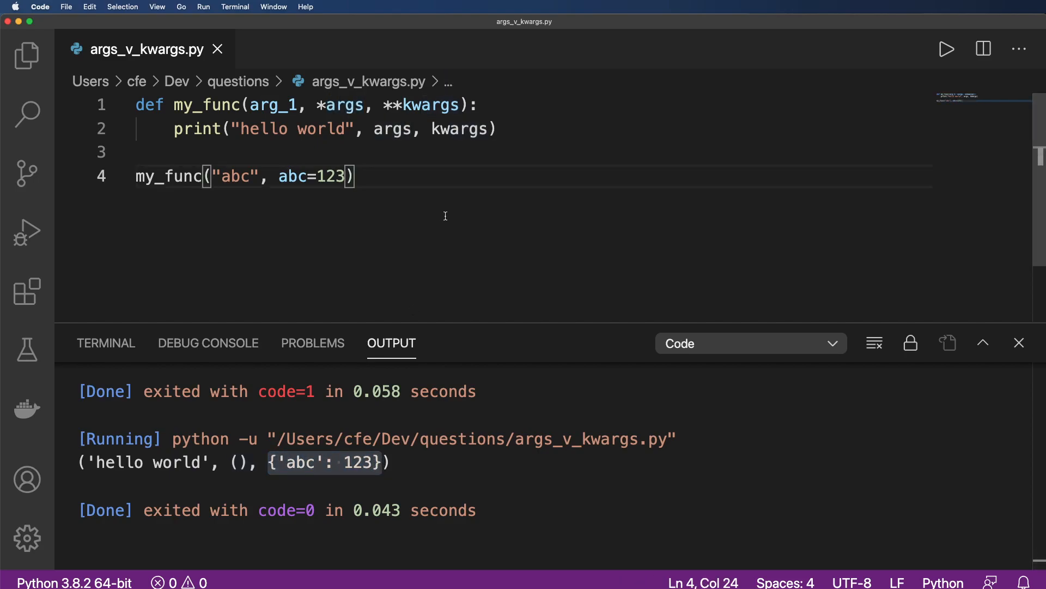
pyautogui.doubleClick(272, 104)
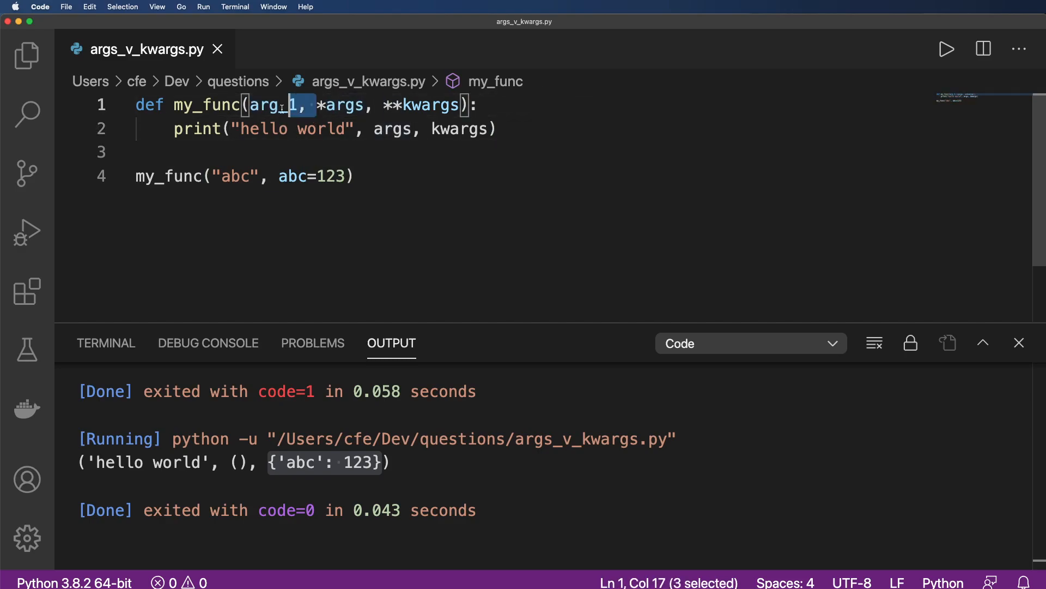
# Remove arg_1 from my_func and rerun, printing ('hello world', ('abc',), {'abc': 123}).
pyautogui.press('Backspace')
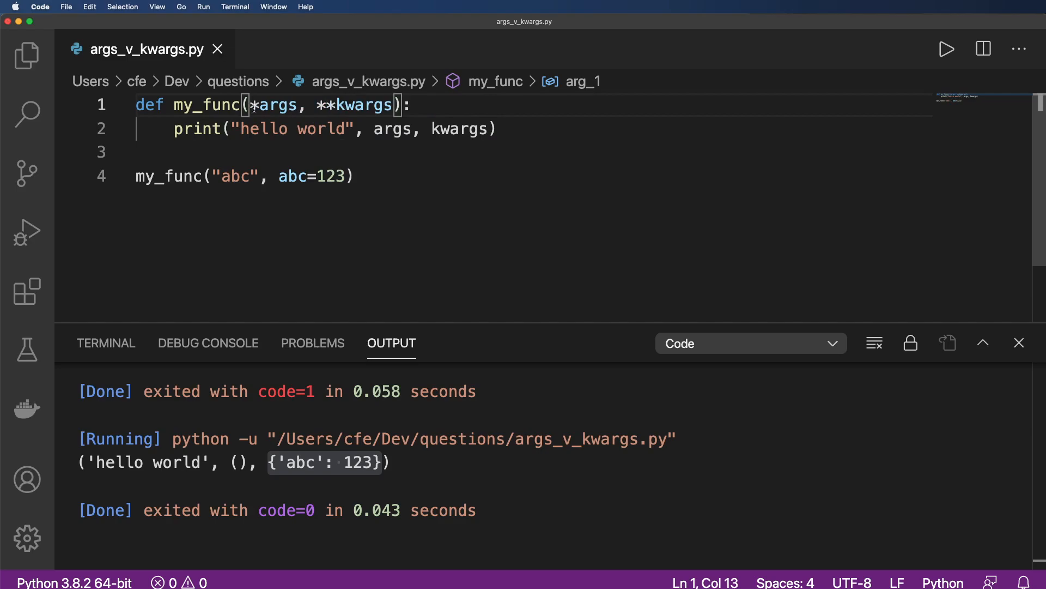
pyautogui.click(340, 426)
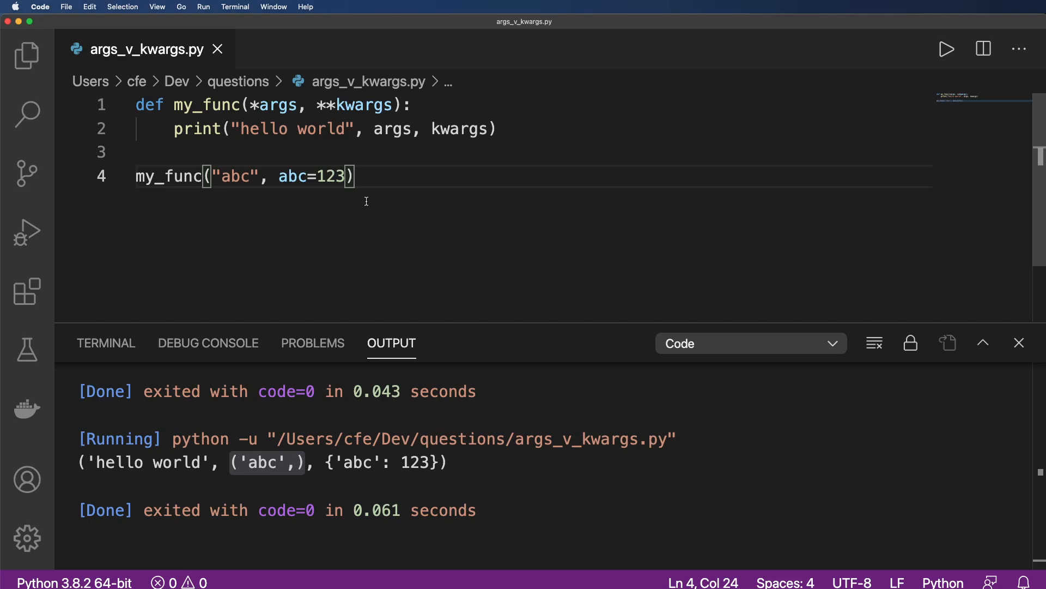
pyautogui.moveTo(370, 203)
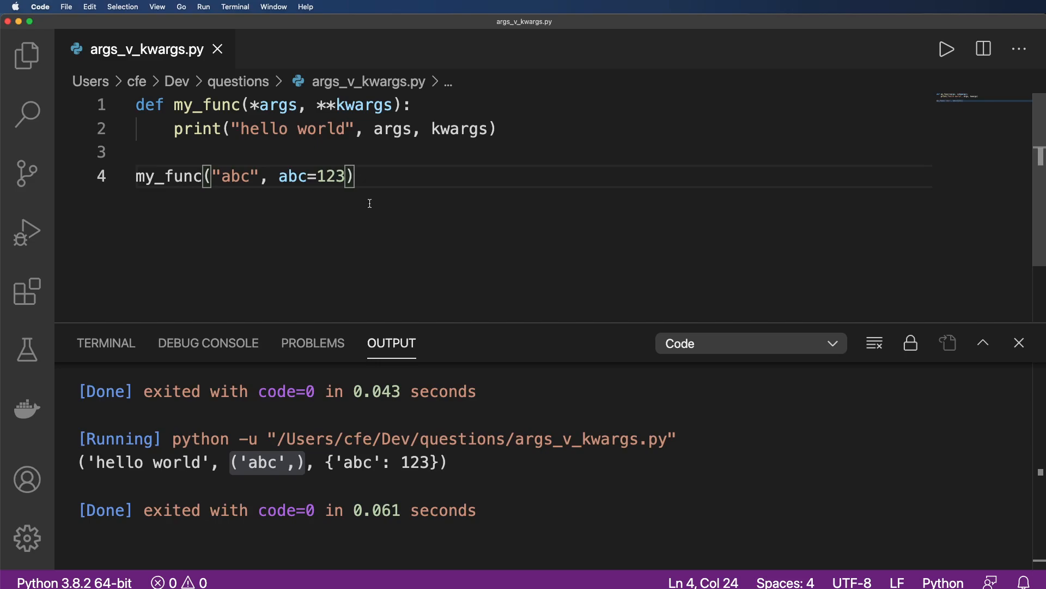
pyautogui.moveTo(352, 160)
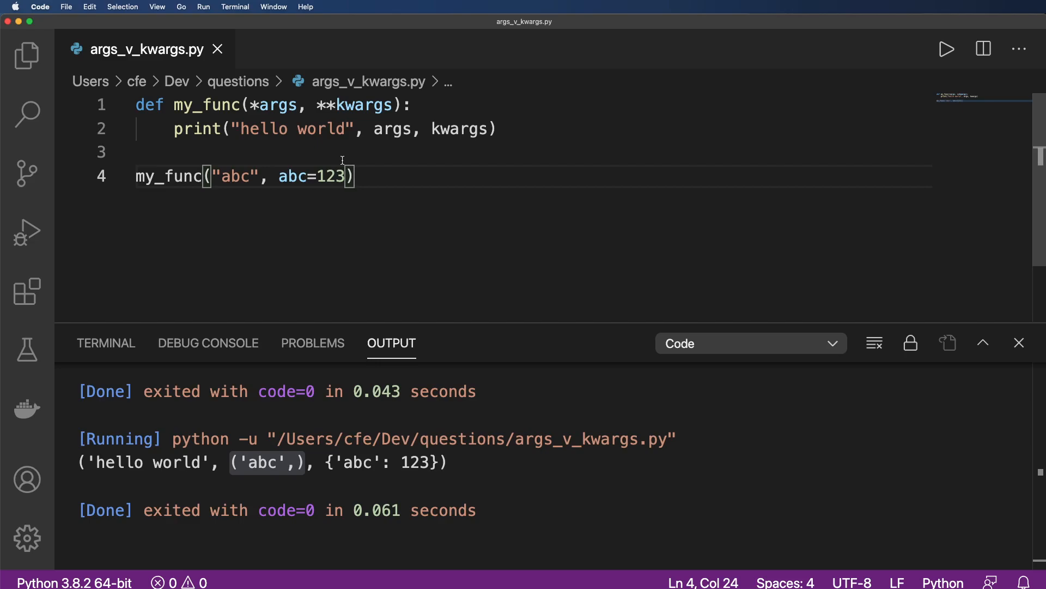
pyautogui.moveTo(337, 159)
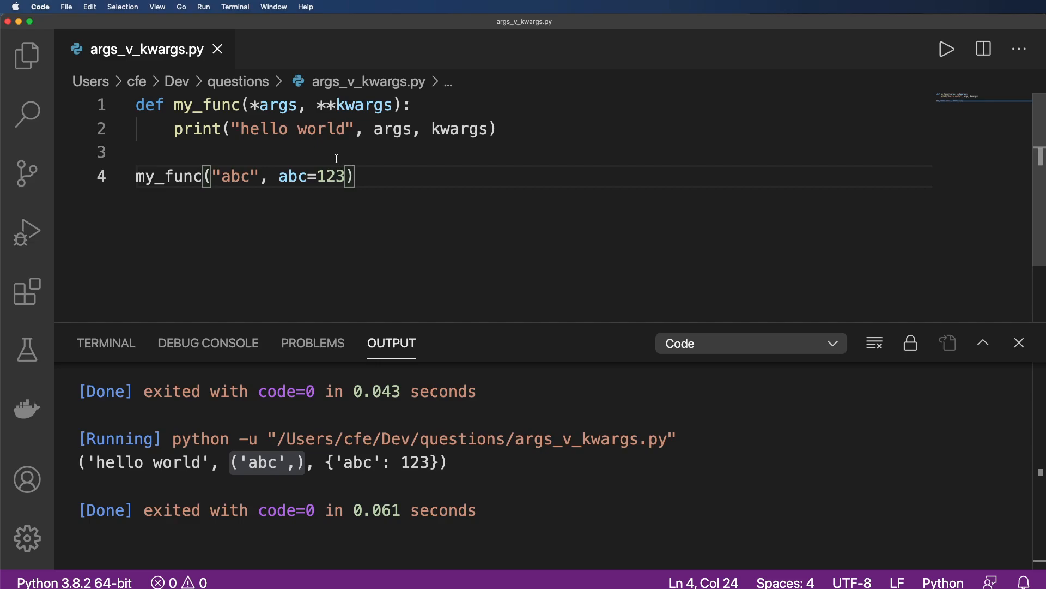
pyautogui.moveTo(326, 152)
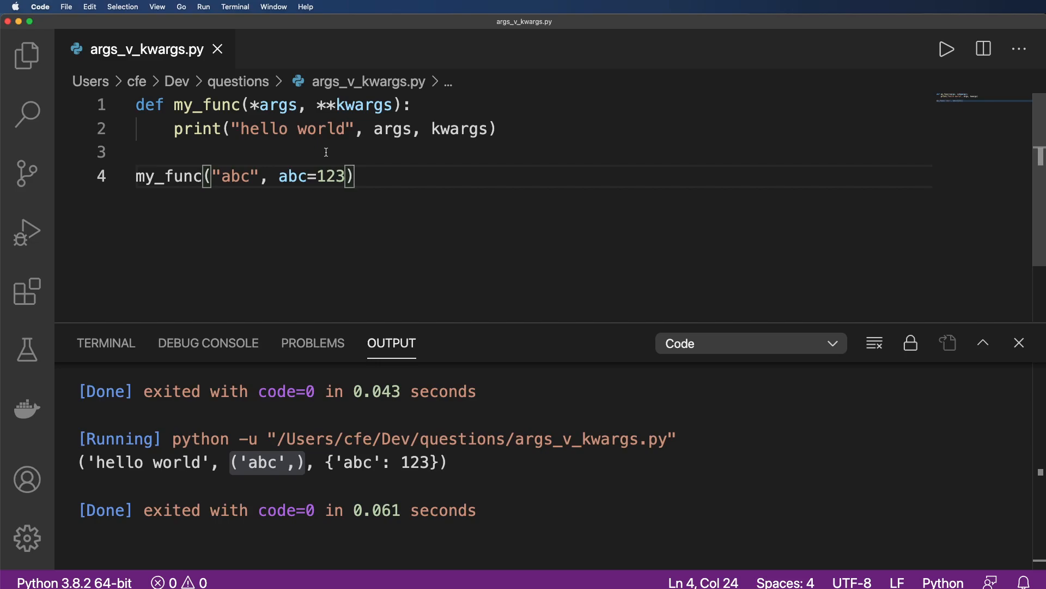
pyautogui.moveTo(354, 108)
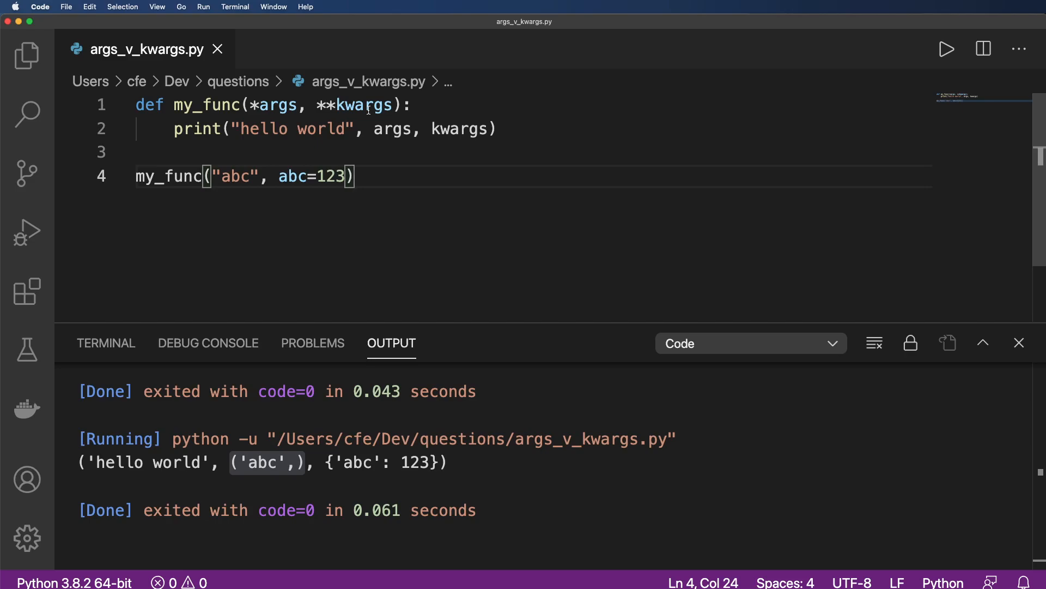
pyautogui.moveTo(401, 435)
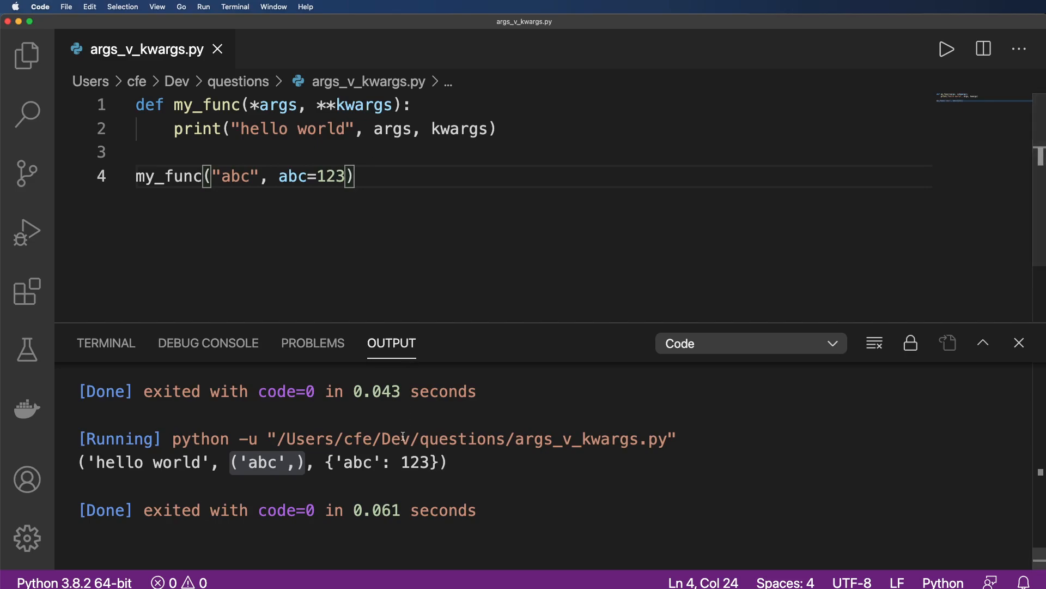
# Revisit the earlier 'abc' TypeError and begin a new def my_ below the call.
pyautogui.click(945, 49)
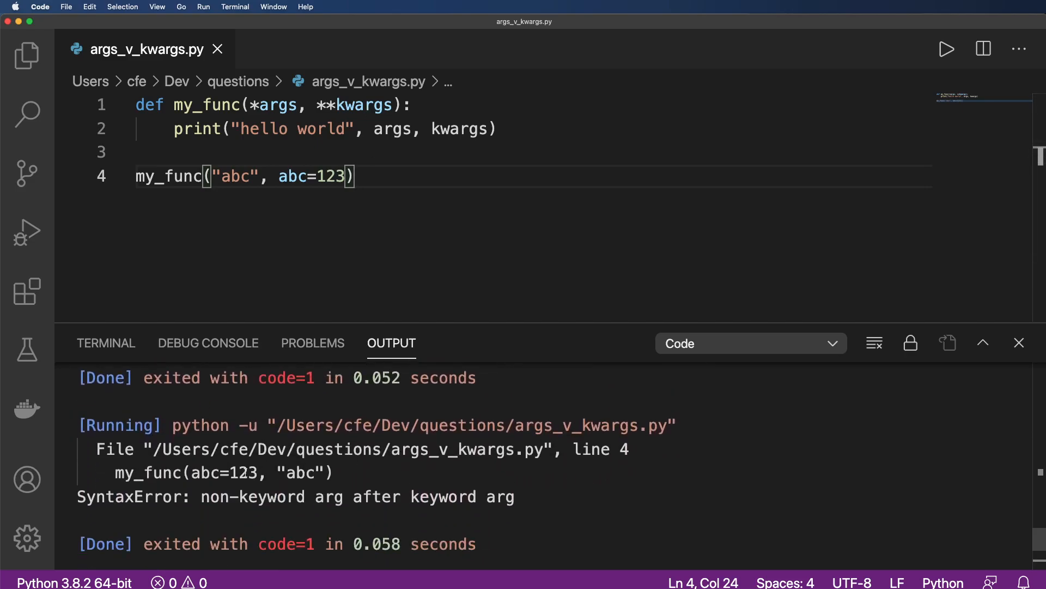
pyautogui.click(945, 49)
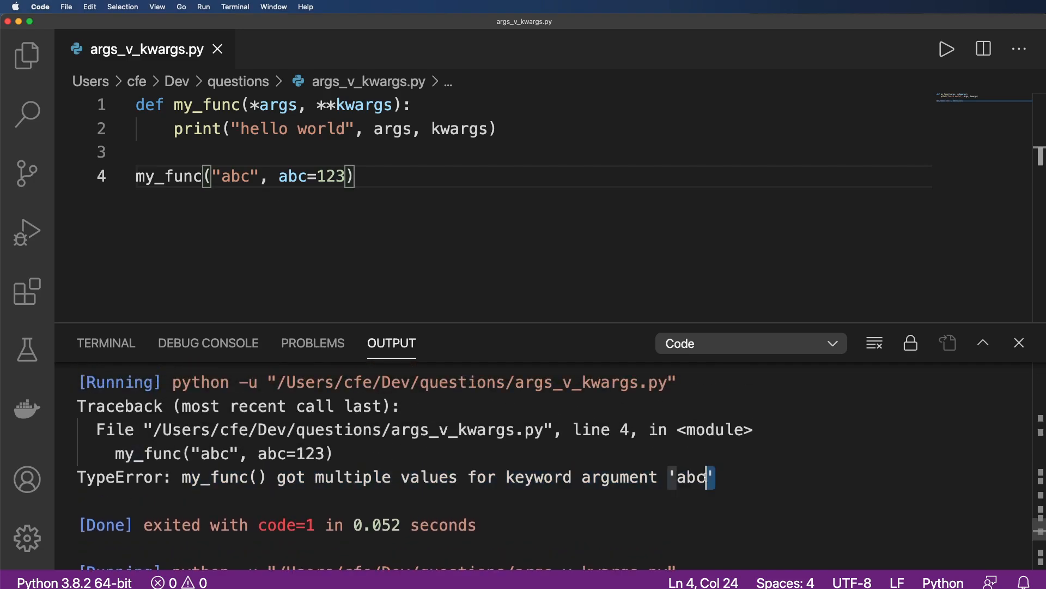
pyautogui.moveTo(466, 260)
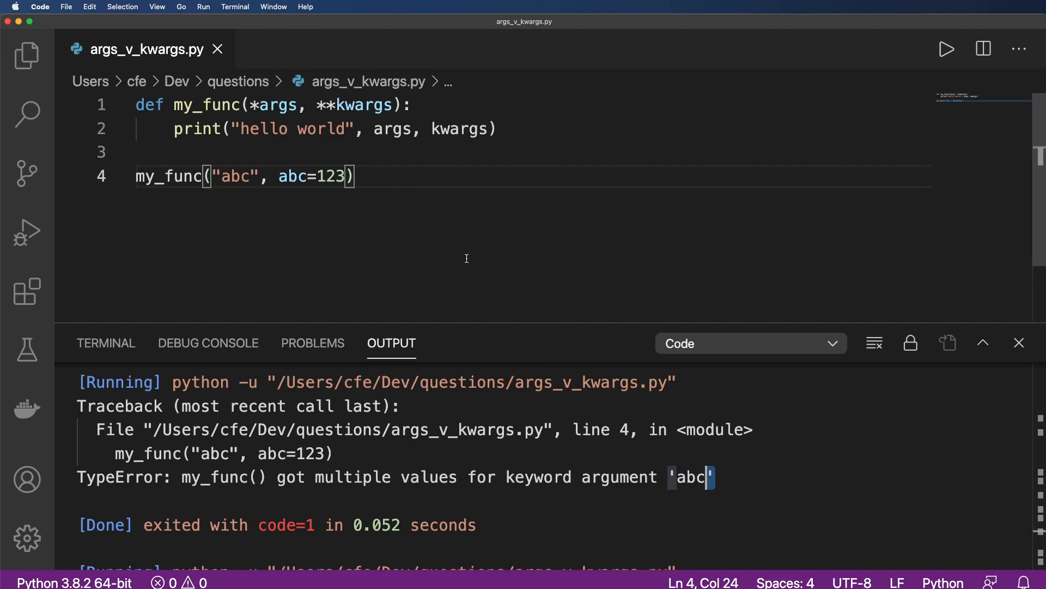
pyautogui.moveTo(412, 202)
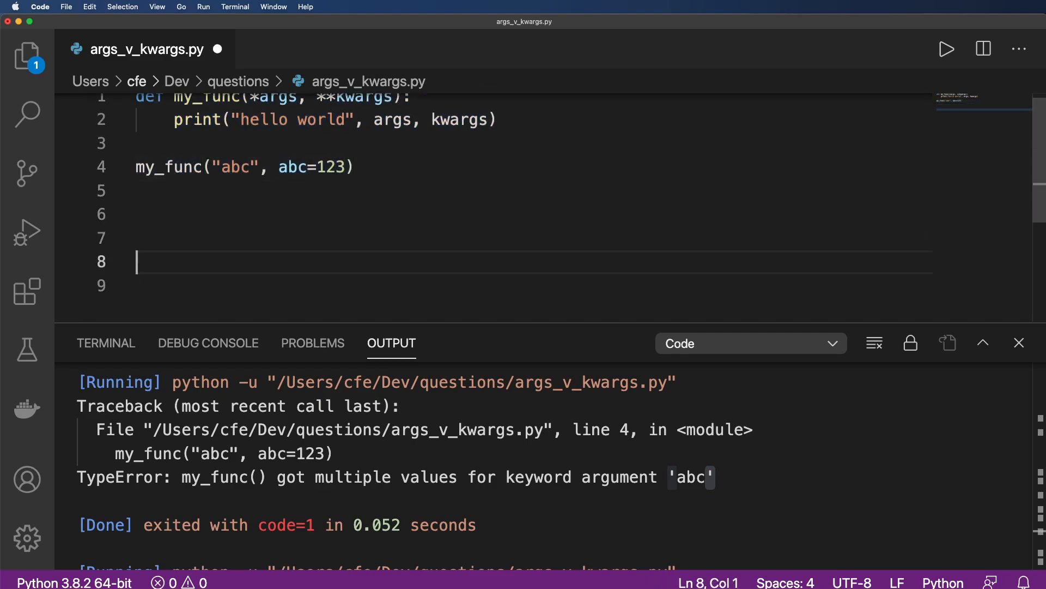
pyautogui.write('def my_')
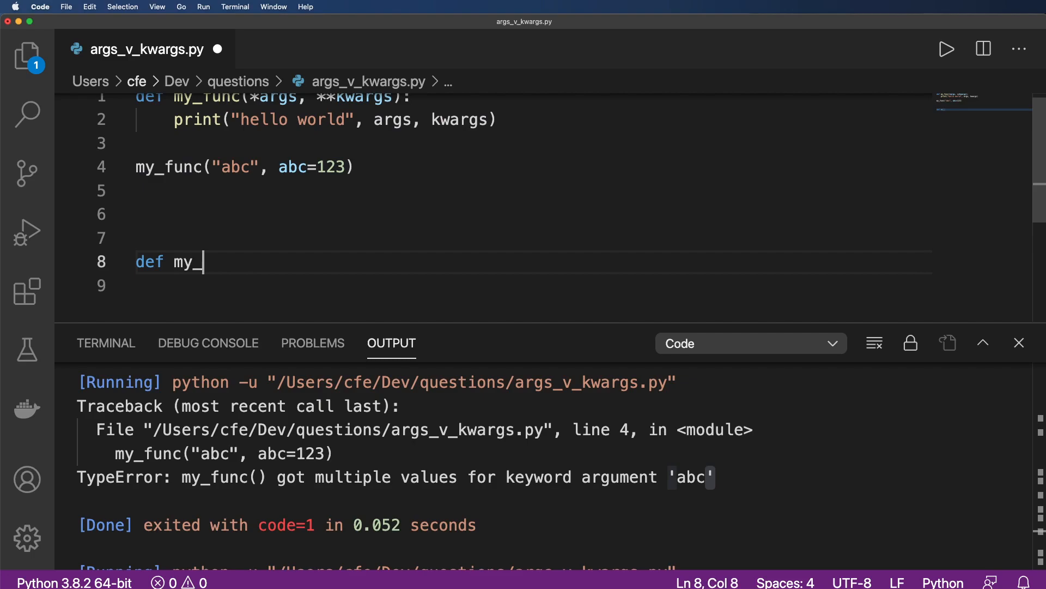
# Finish the def my_random_django_view(request): line and start its body printing request.
pyautogui.write('random_django_view(request,')
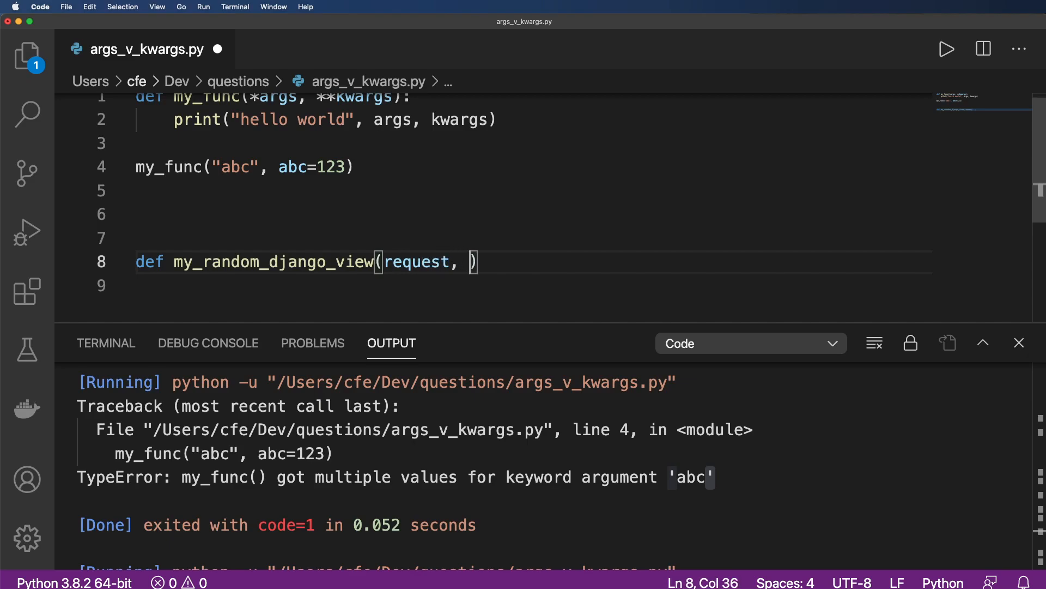
pyautogui.press('backspace')
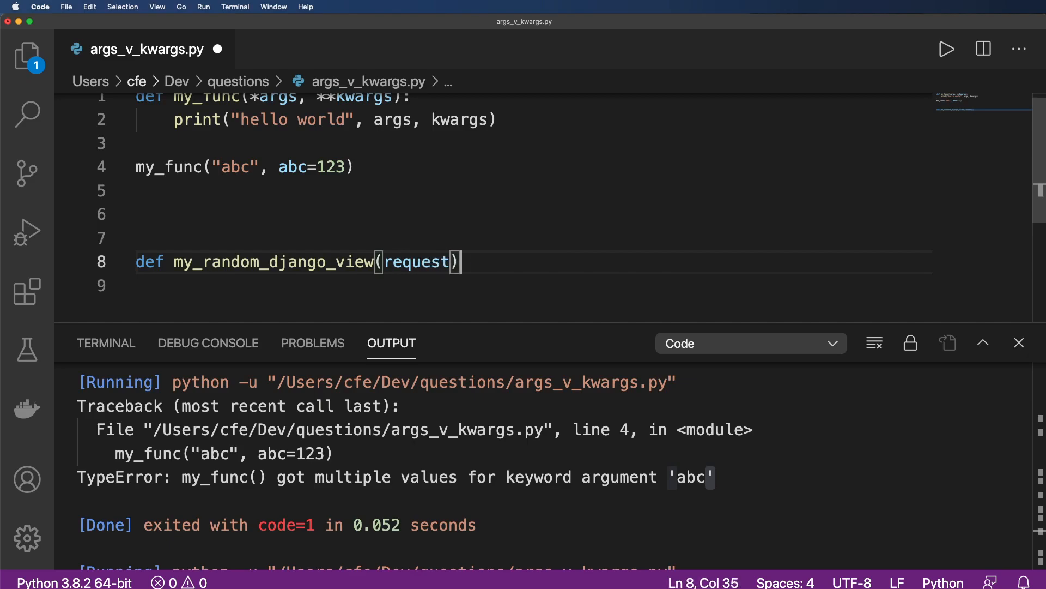
pyautogui.write(':')
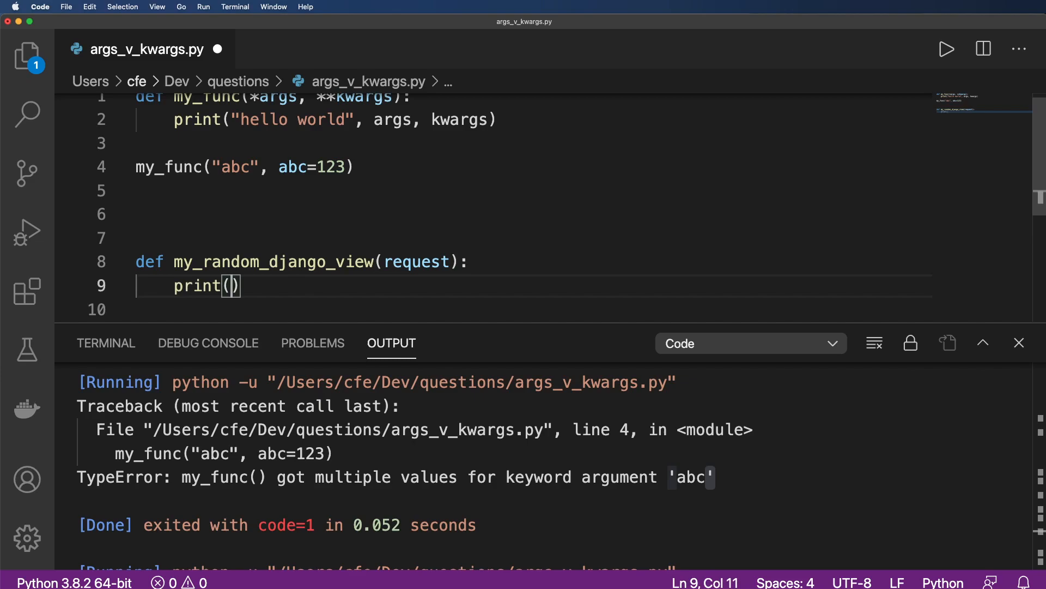
pyautogui.write("'request'")
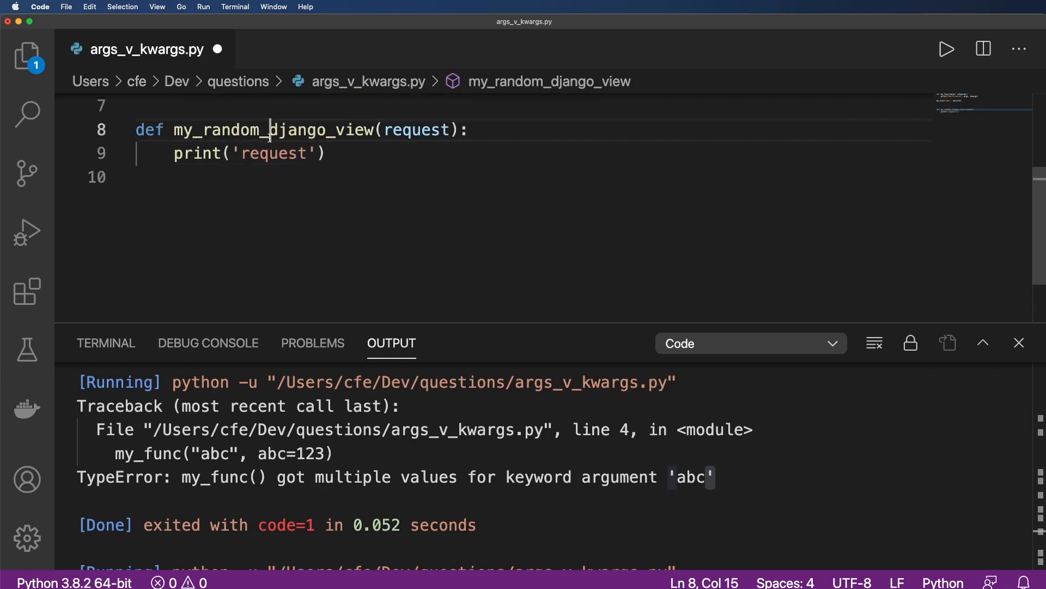
pyautogui.write('my_random_django_view')
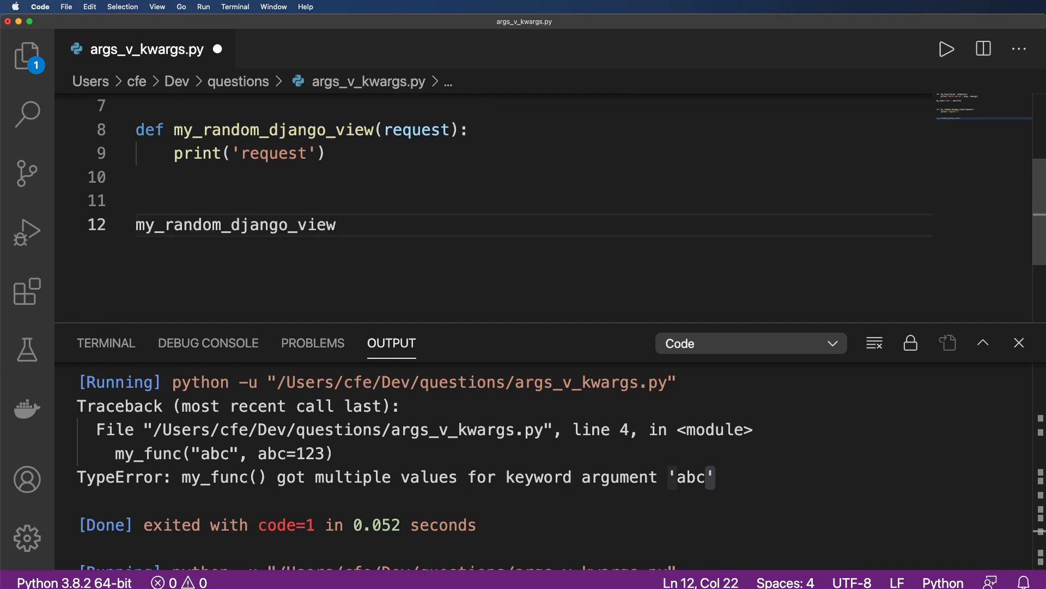
# Call my_random_django_view("request") below and have the function print the request argument.
pyautogui.write('(request)')
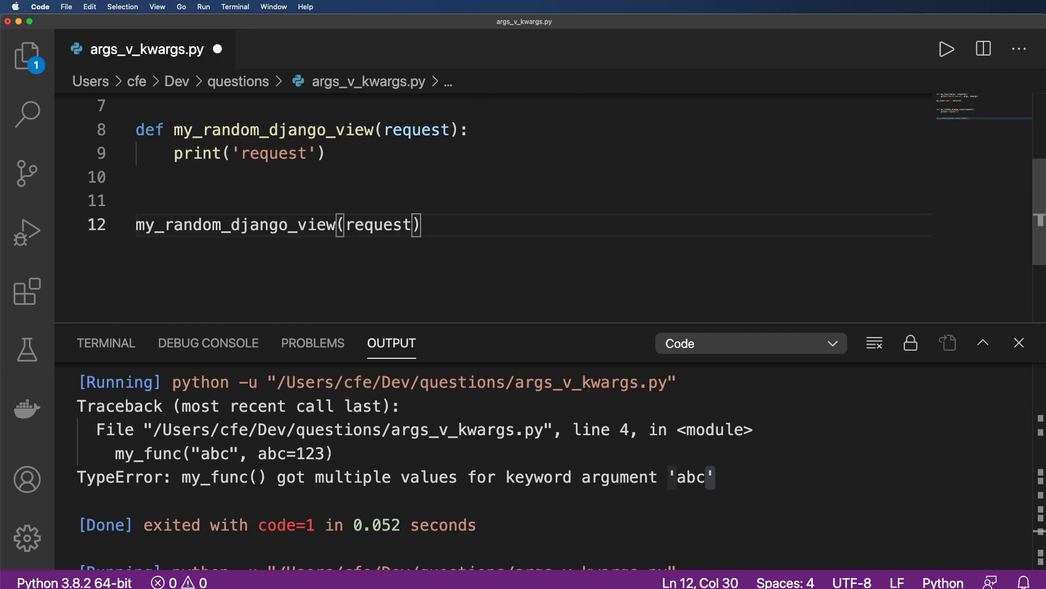
pyautogui.doubleClick(378, 225)
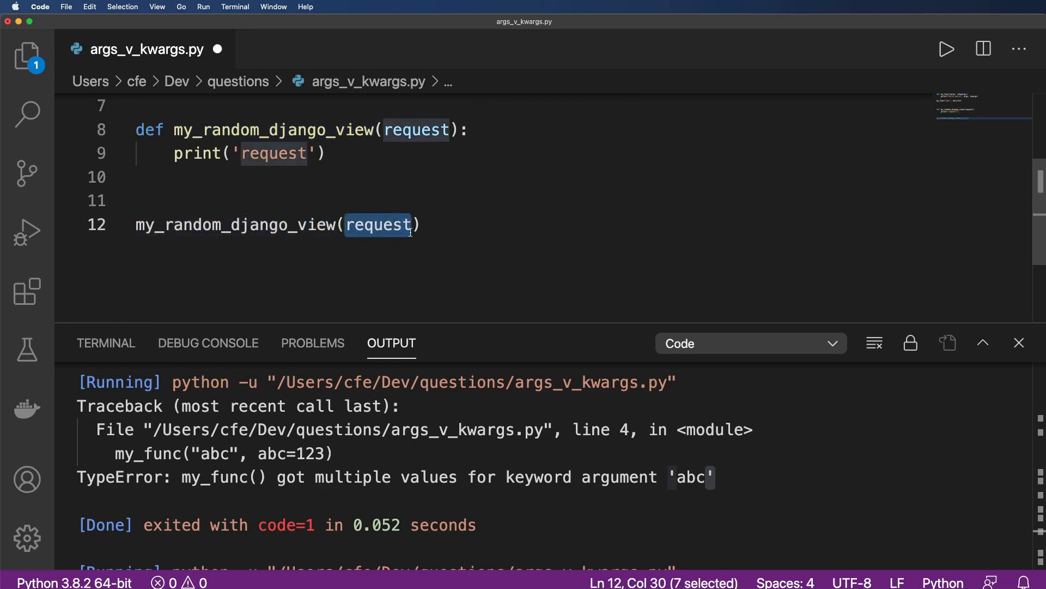
pyautogui.write('"')
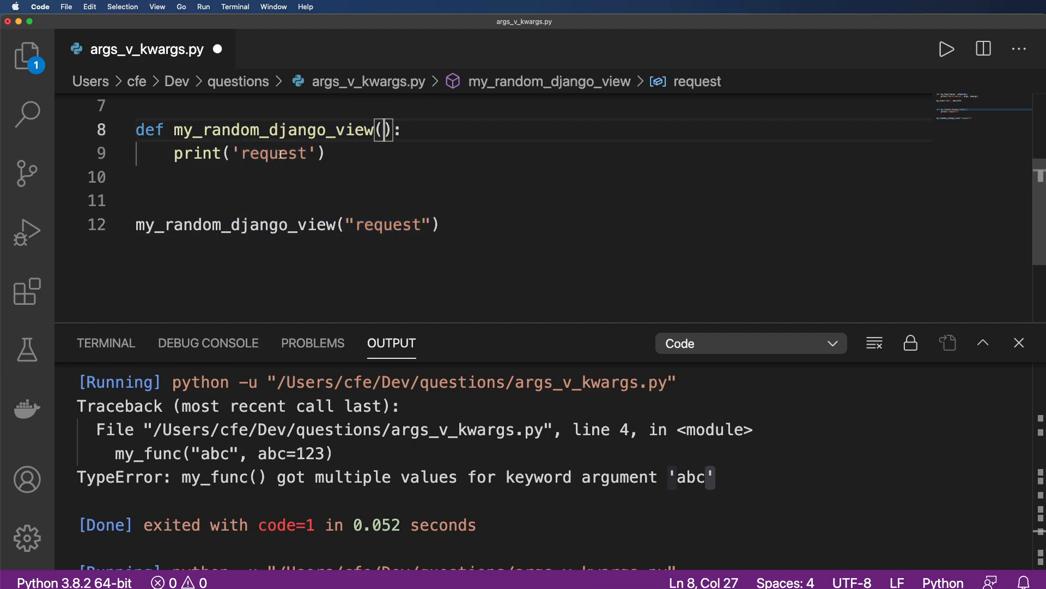
pyautogui.write('request')
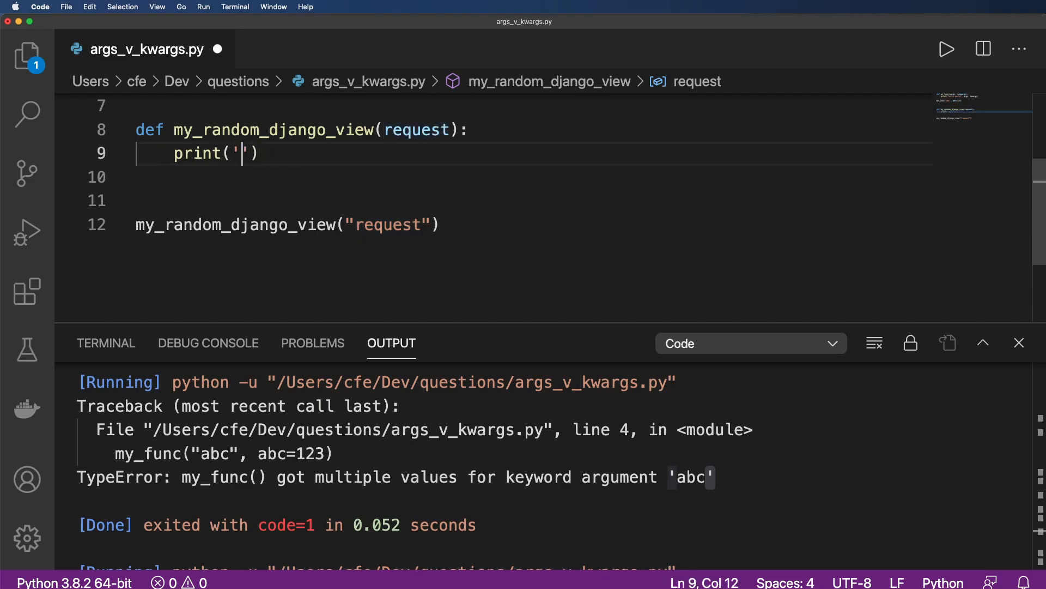
pyautogui.write('request')
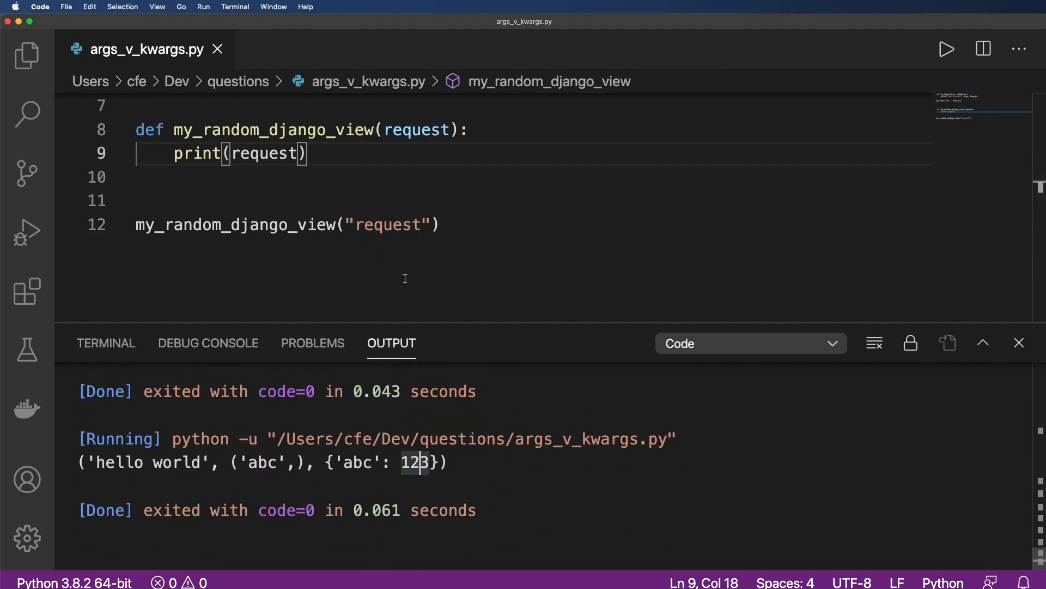
# Run the script to print request, then begin a path('/') line above the call.
pyautogui.click(946, 49)
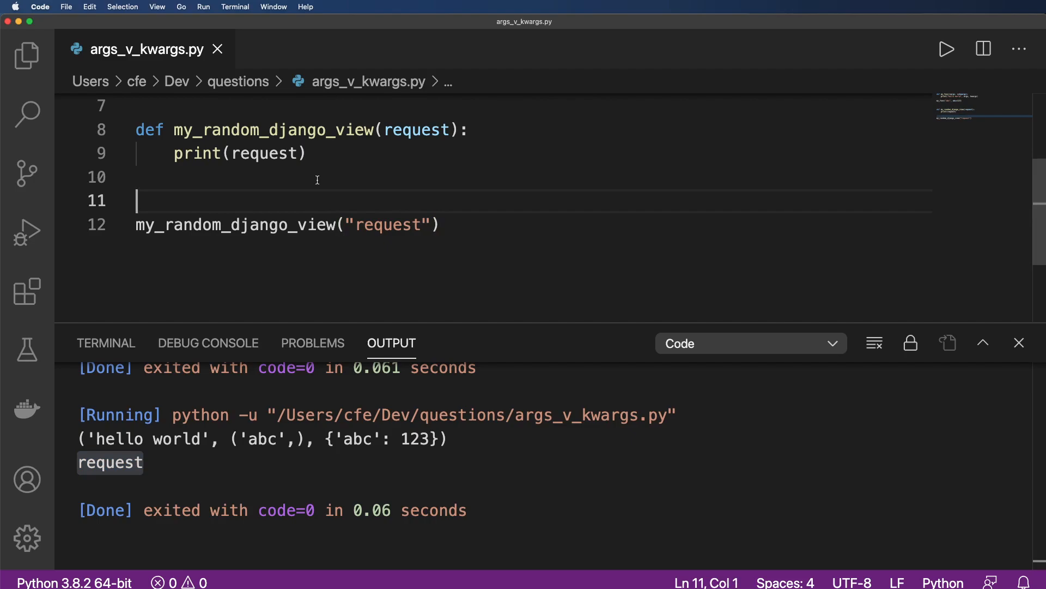
pyautogui.write("path('/')")
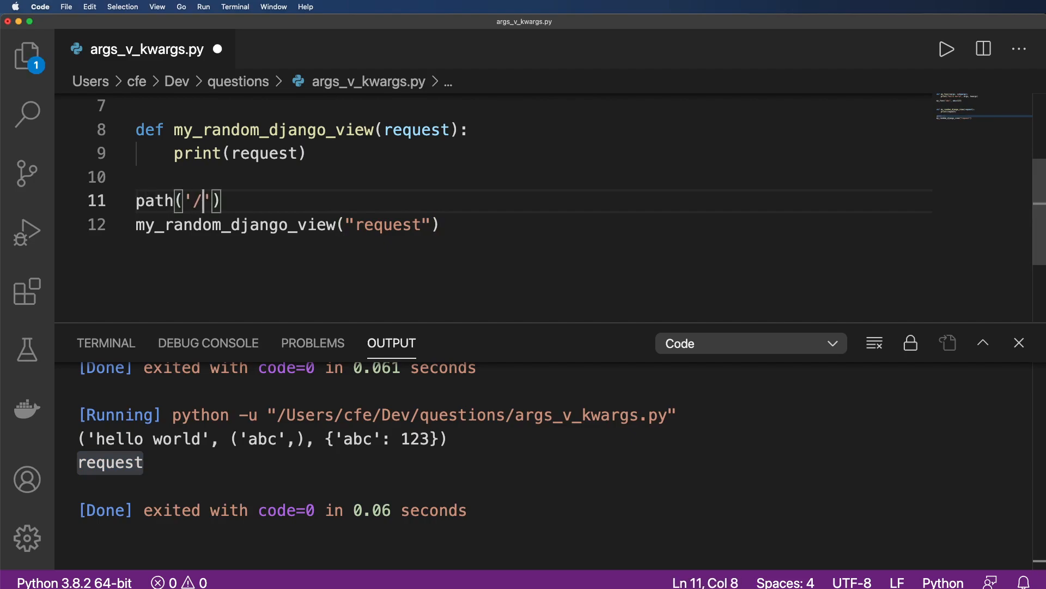
# Change the path string to 'my-product/:id'.
pyautogui.press('Backspace')
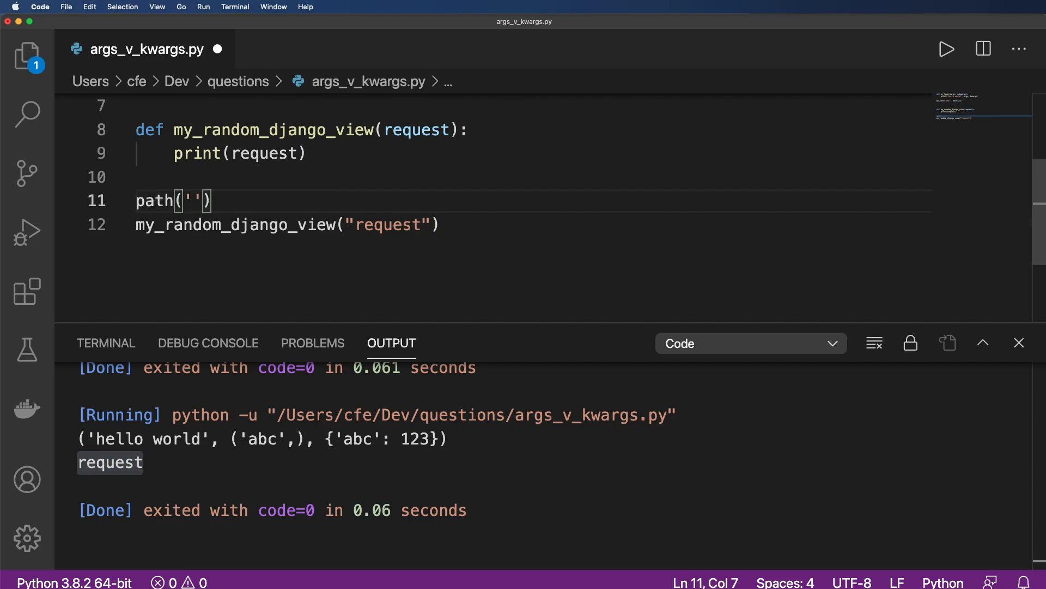
pyautogui.write('my-product/')
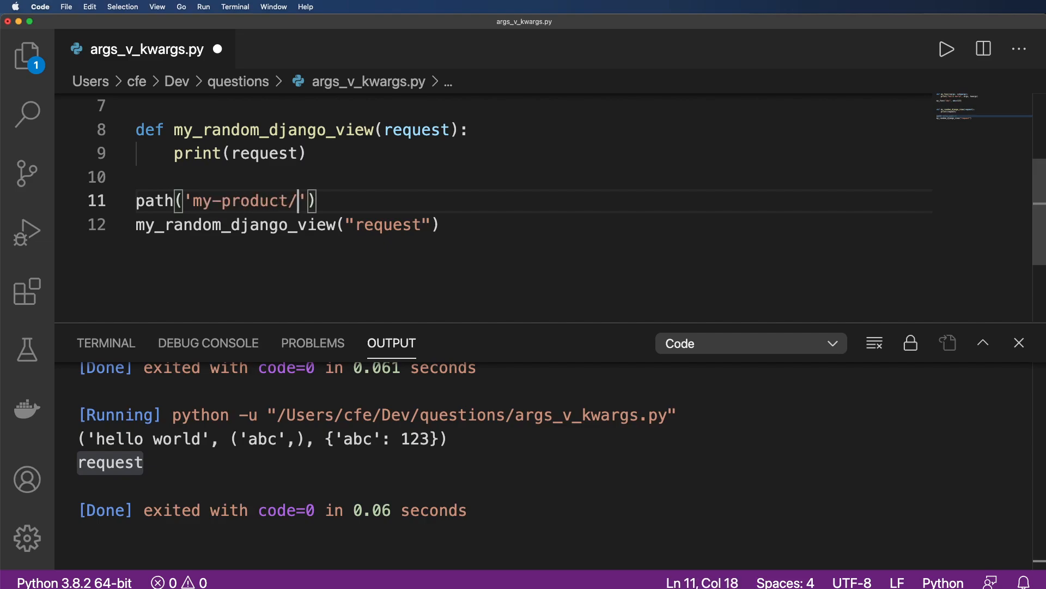
pyautogui.write(':id')
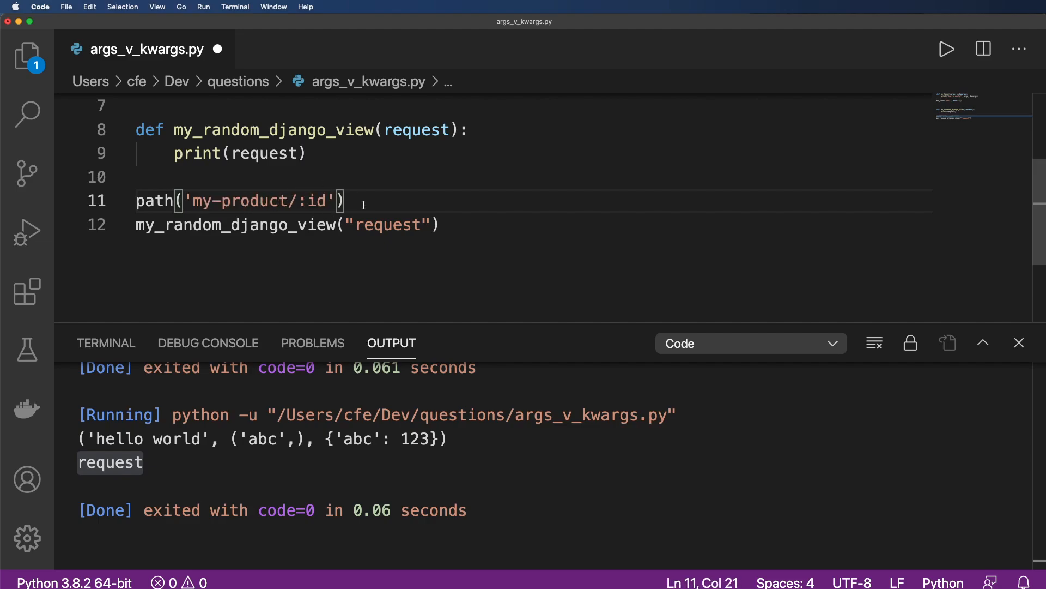
# Comment out the path line and pass id='some_id' in the view call, then rerun.
pyautogui.click(432, 225)
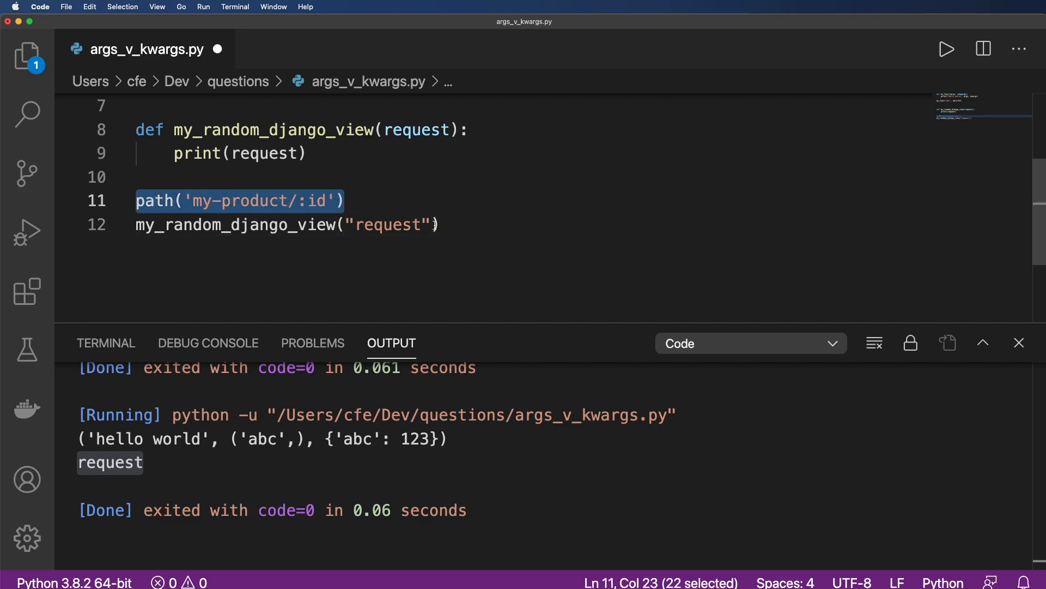
pyautogui.write(', id=')
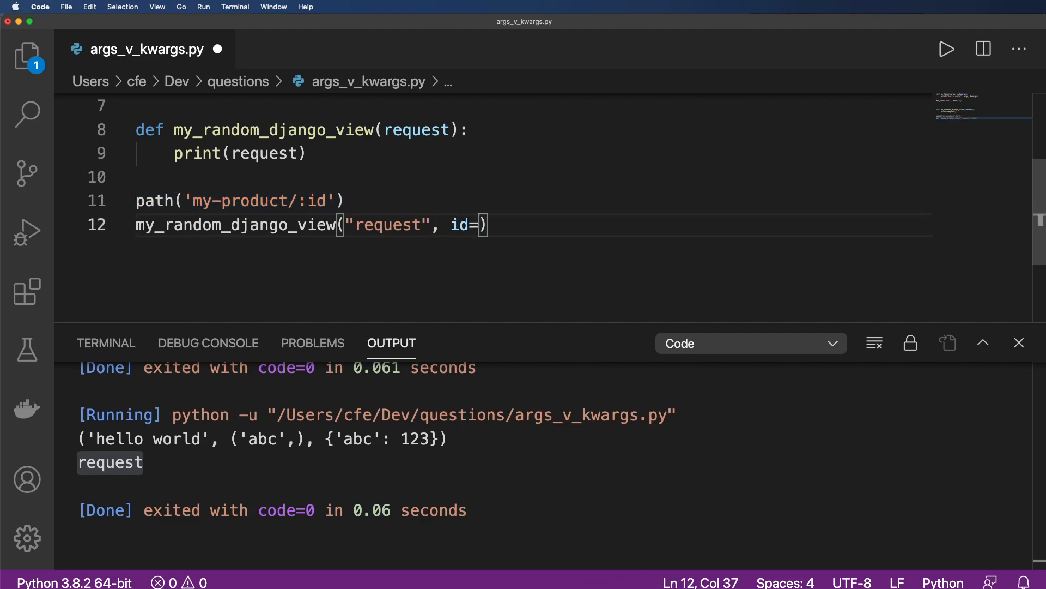
pyautogui.write("'some_id")
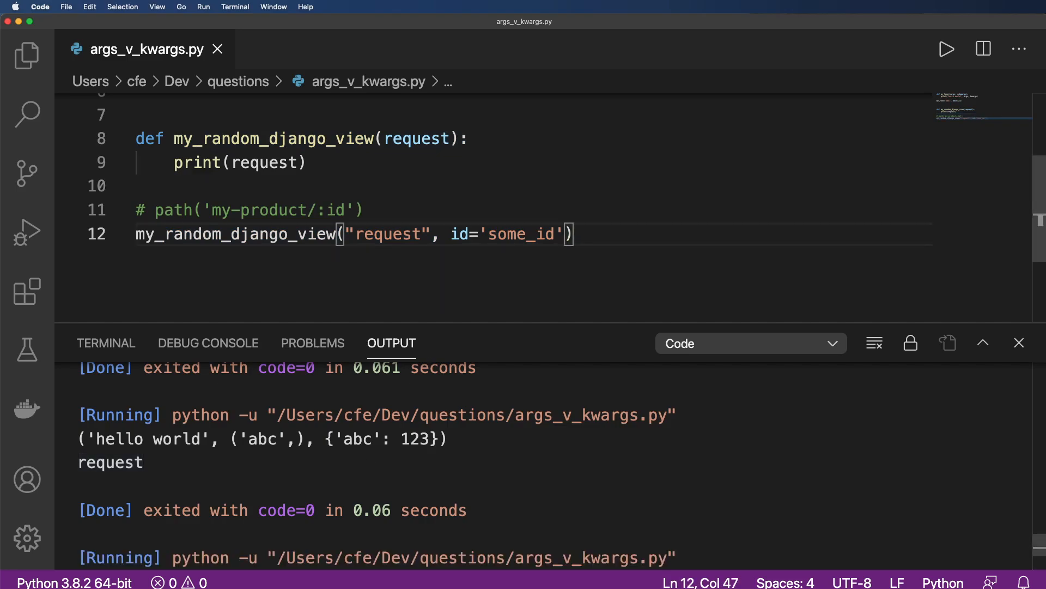
# Read the TypeError about unexpected keyword 'id' and move to the def after the request parameter.
pyautogui.click(945, 49)
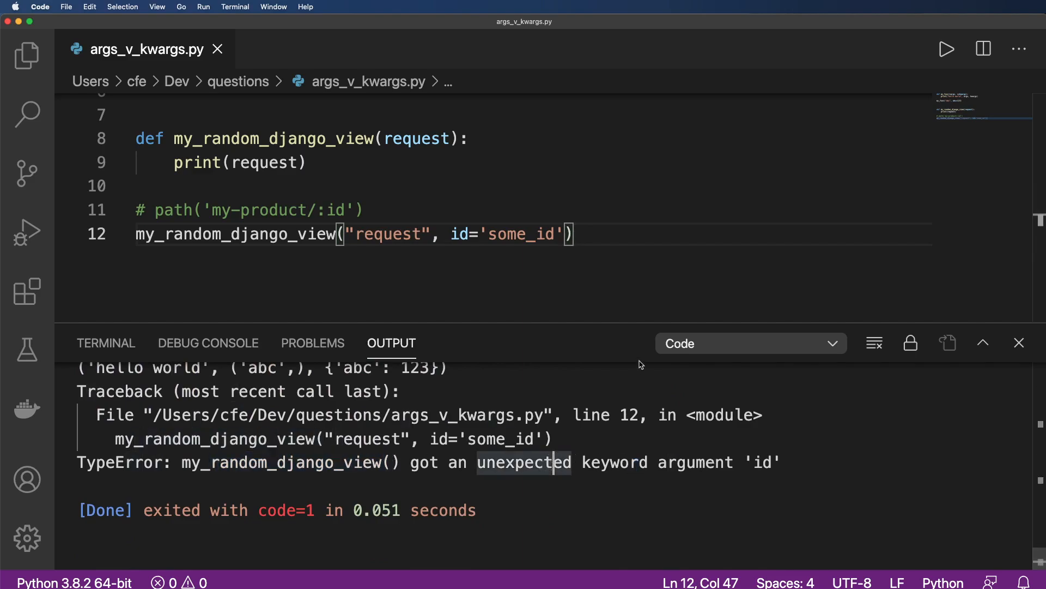
pyautogui.doubleClick(273, 139)
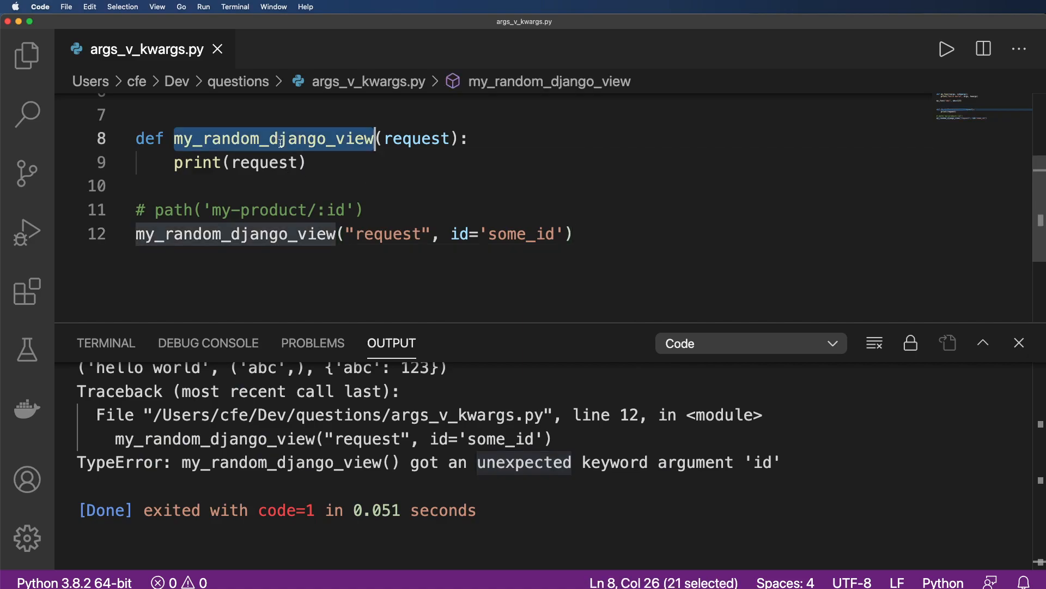
pyautogui.moveTo(684, 370)
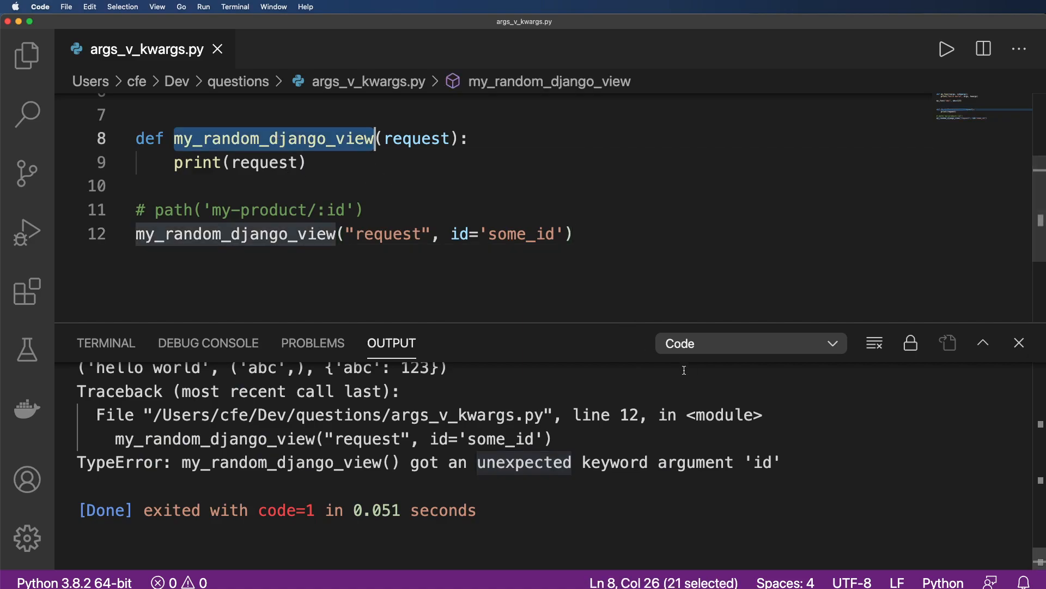
pyautogui.scroll(3)
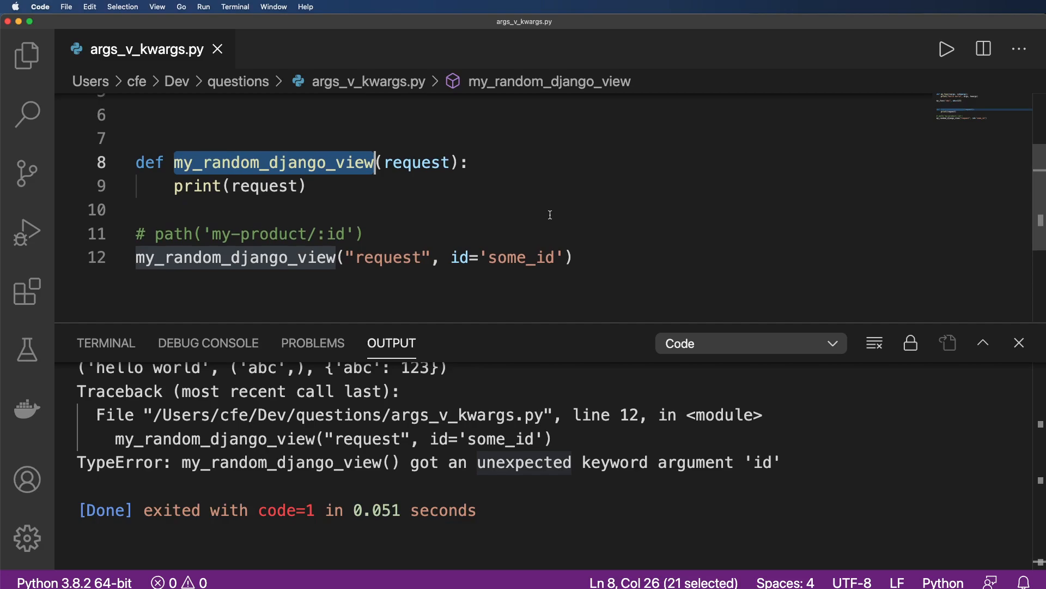
pyautogui.click(418, 162)
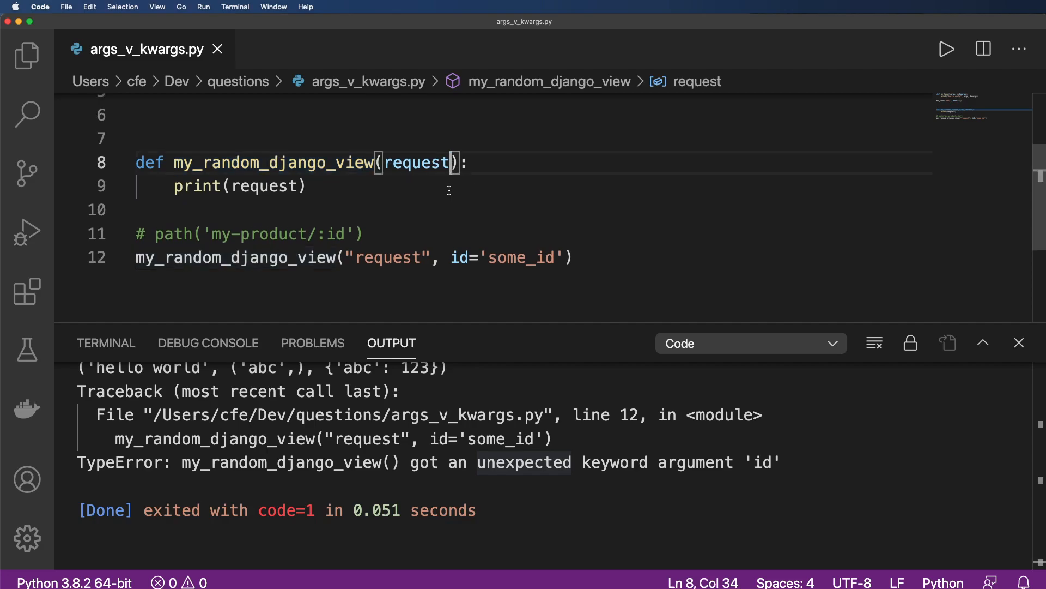
# Add **kwargs to the def and print(kwargs), so the run outputs {'id': 'some_id'}.
pyautogui.write(', **kwa')
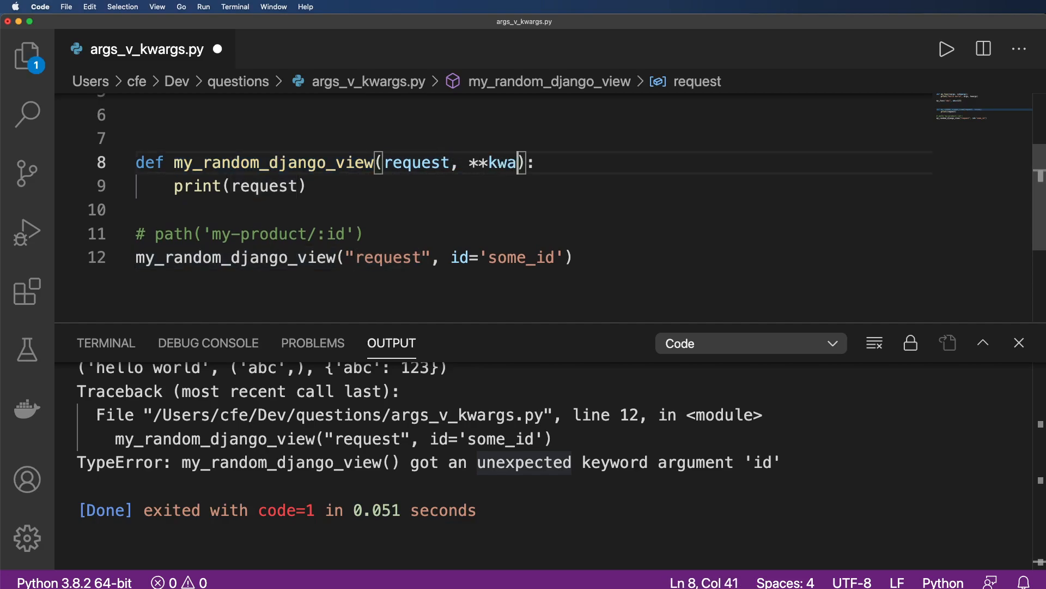
pyautogui.write('rgs')
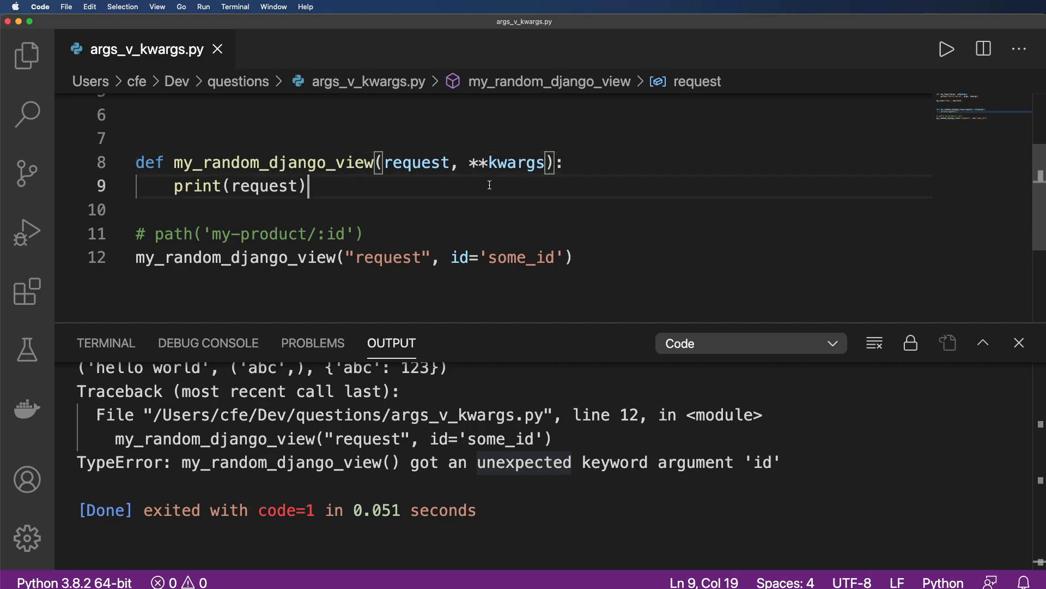
pyautogui.click(364, 235)
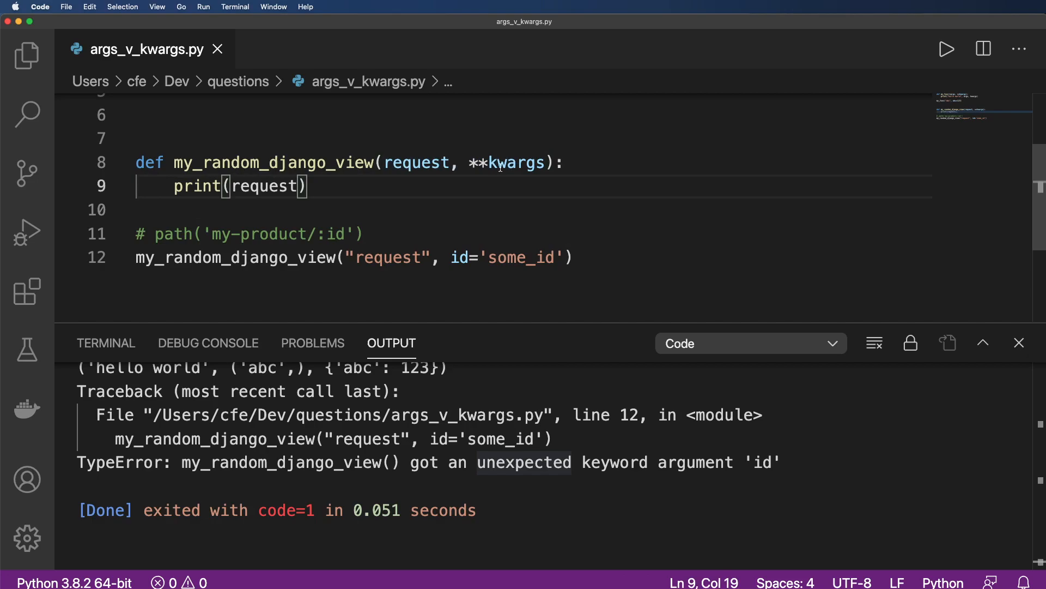
pyautogui.write('kwargs')
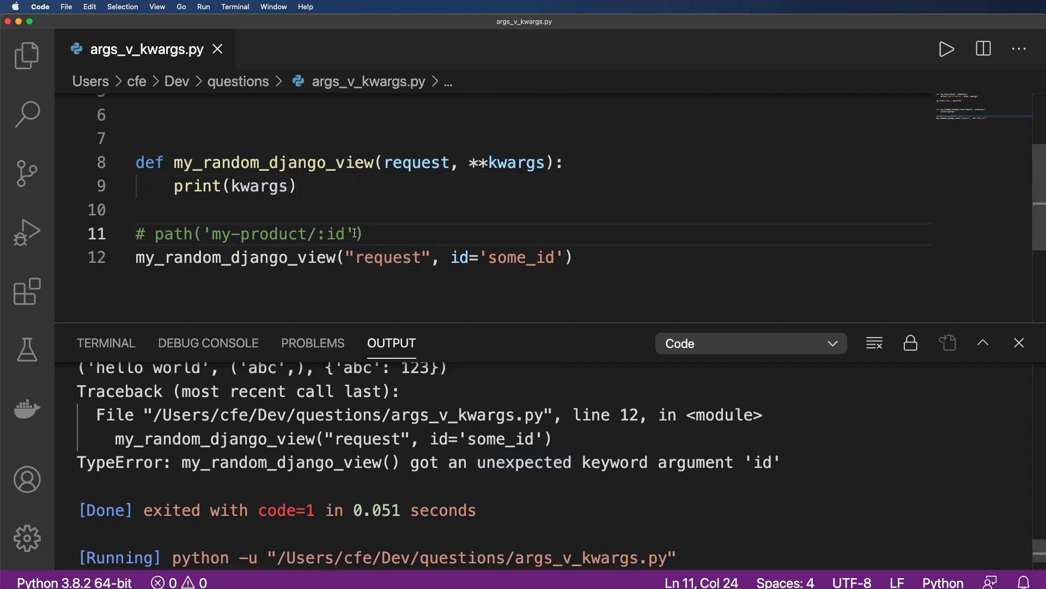
pyautogui.click(945, 49)
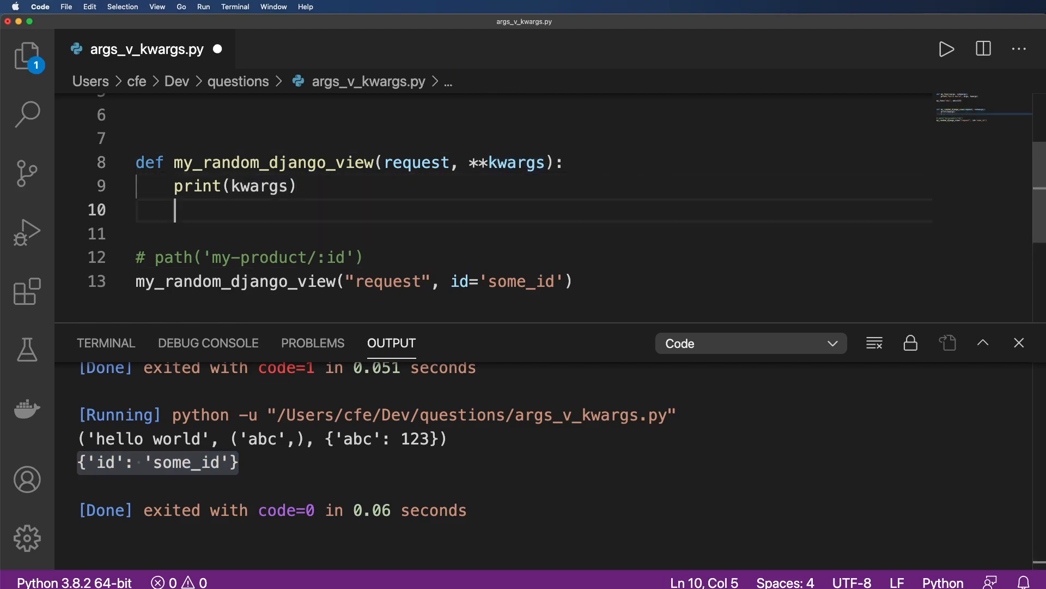
# Add Product.objects.get(id=kwargs.get('id')) below print(kwargs) and comment it out.
pyautogui.write('Product.object')
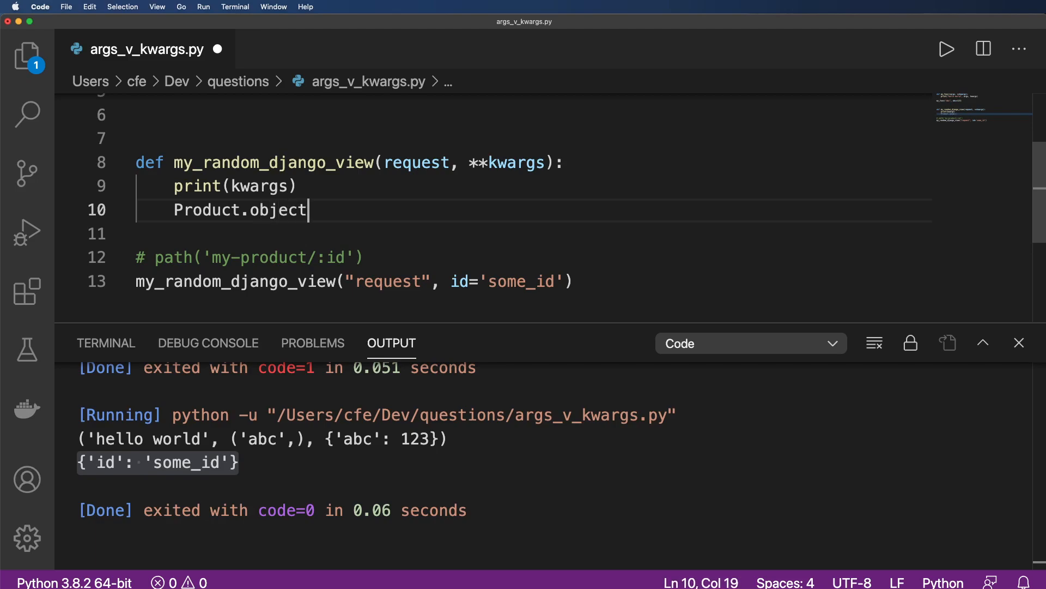
pyautogui.write('s.get(id=kwarg')
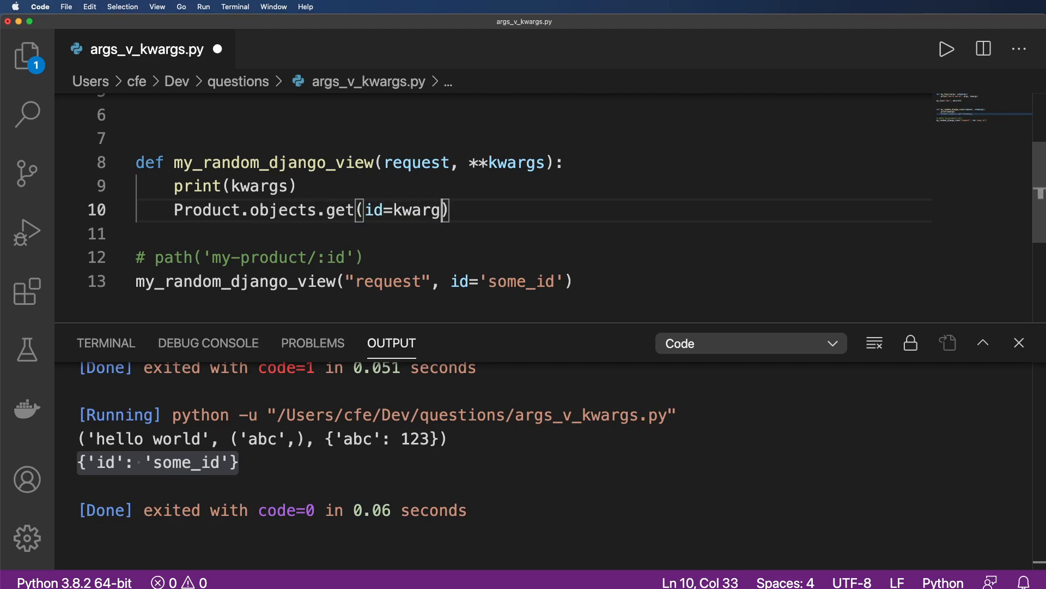
pyautogui.write(".get('id'")
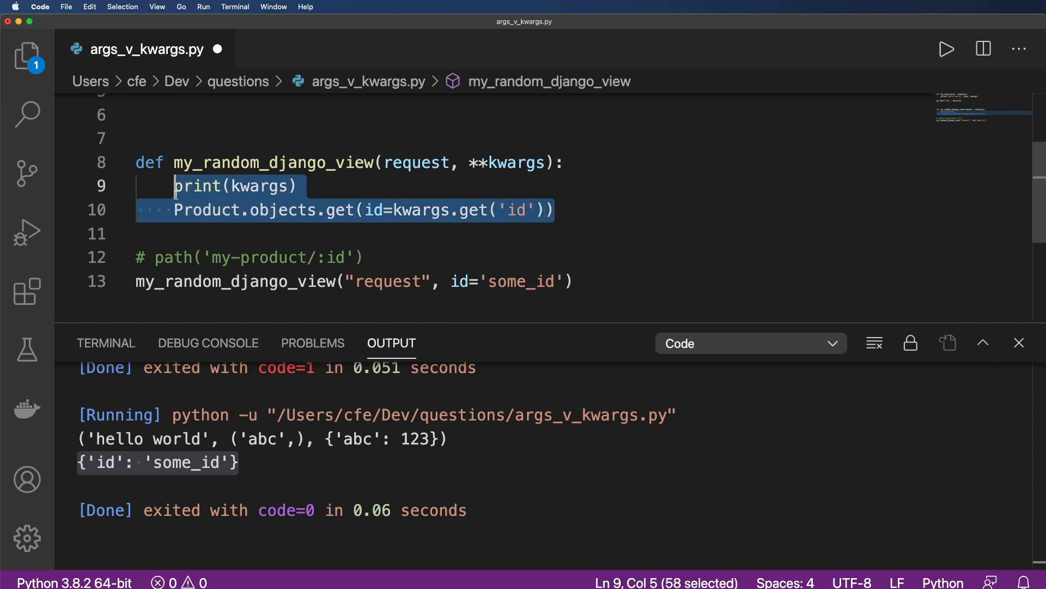
pyautogui.click(260, 211)
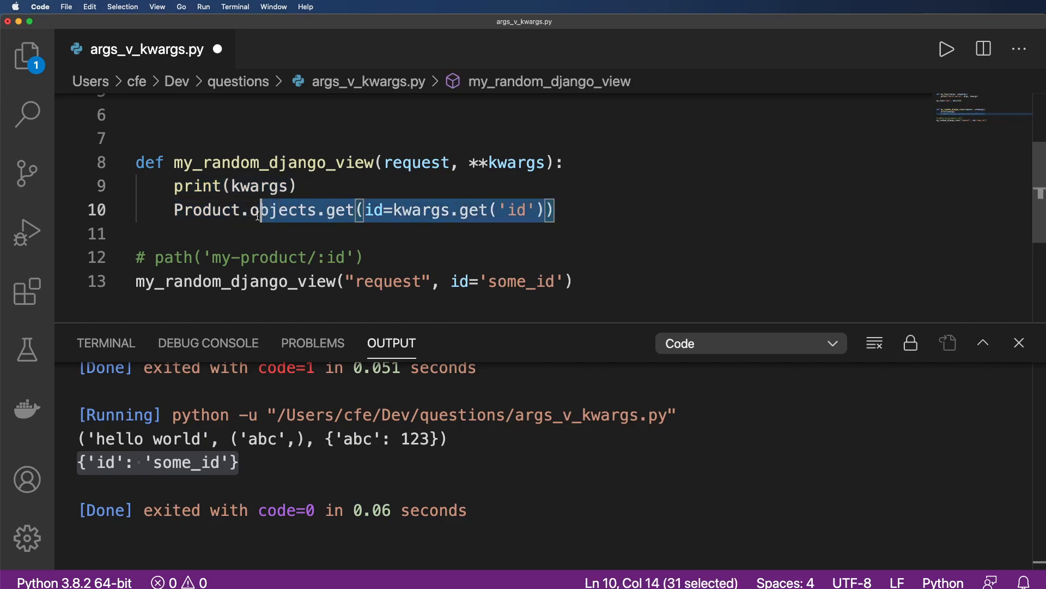
pyautogui.click(136, 233)
pyautogui.write('# ')
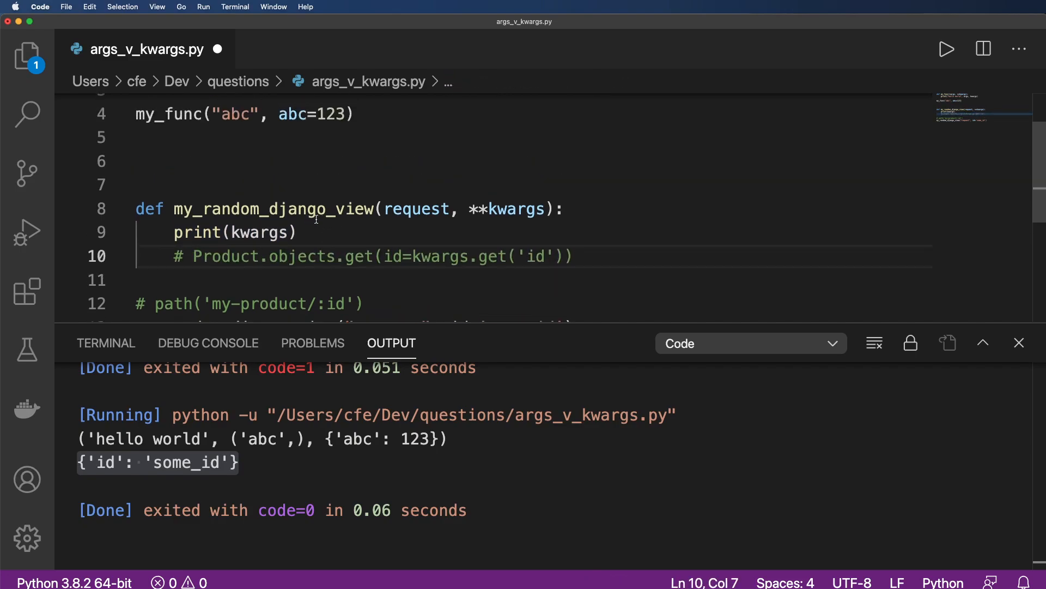
pyautogui.moveTo(735, 258)
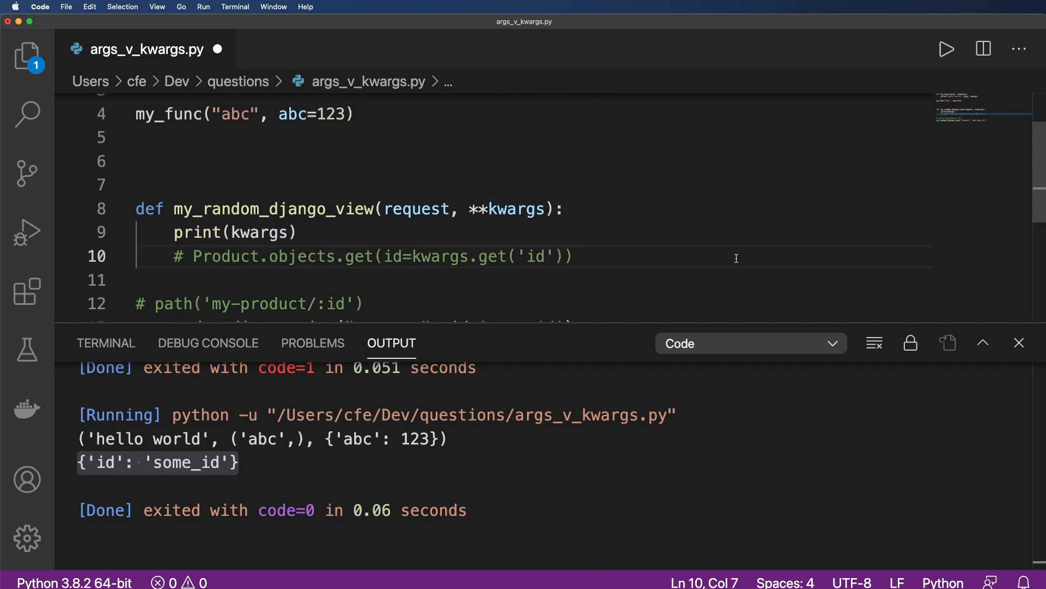